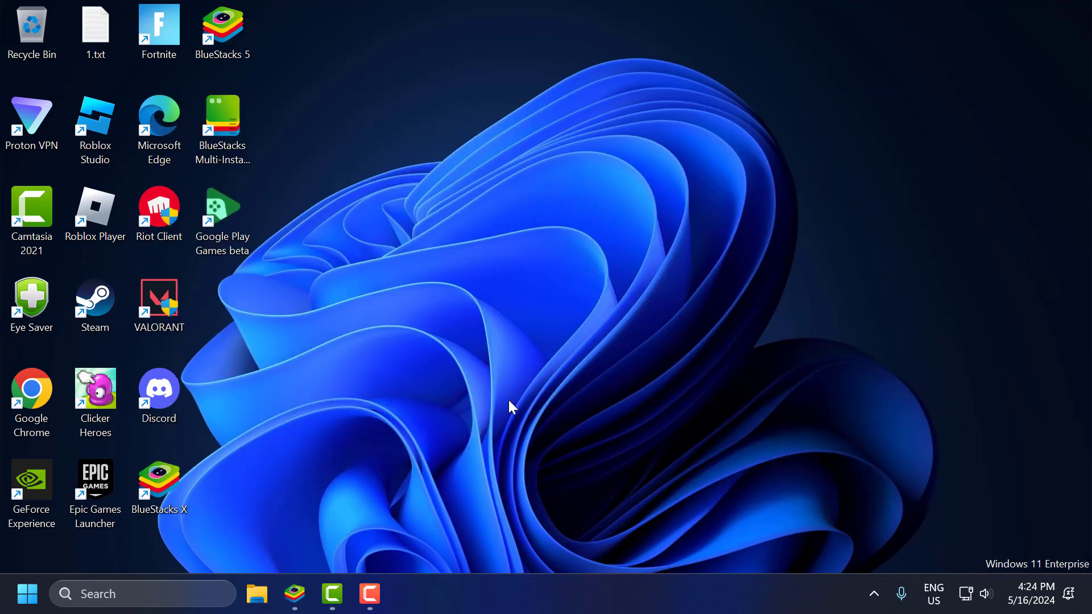
{"action": "mouse_move", "coordinate": [601, 388]}
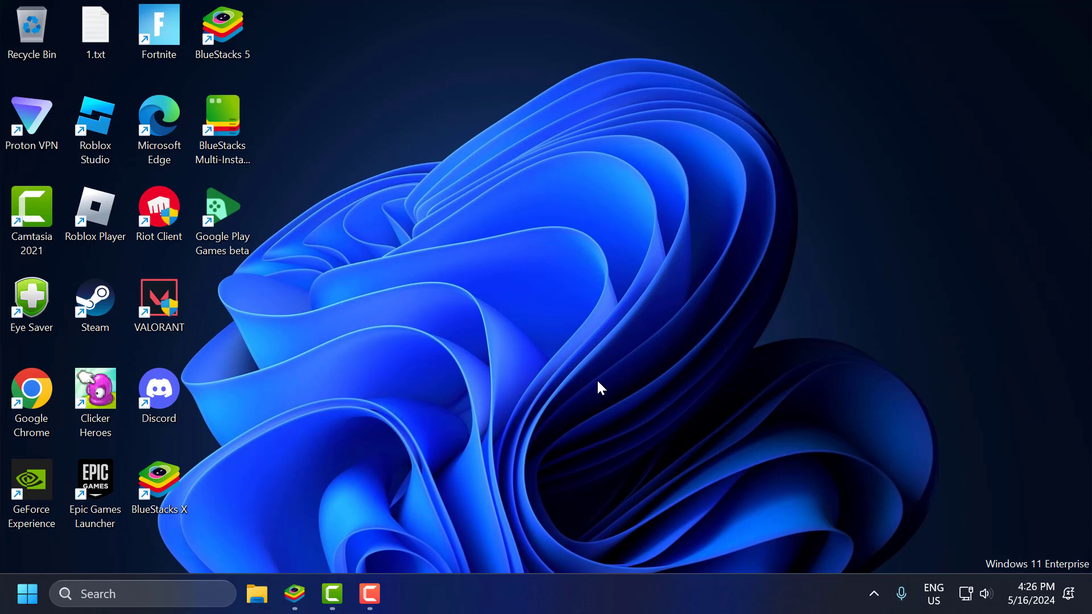
{"action": "mouse_move", "coordinate": [466, 457]}
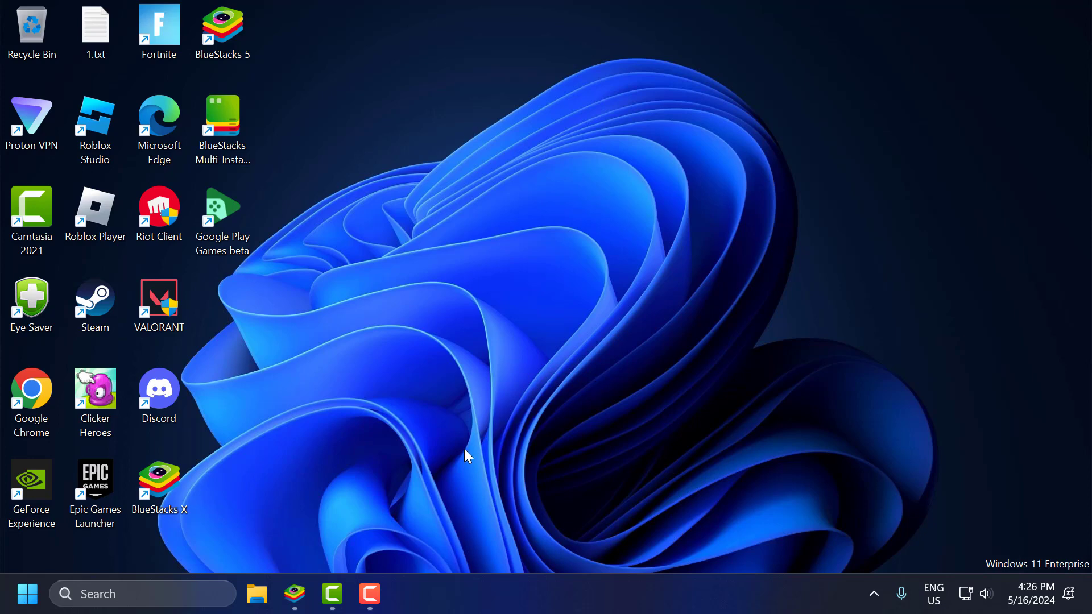
Step: Bring BlueStacks to the front and open its Settings on the Performance section
{"action": "left_click", "coordinate": [294, 594]}
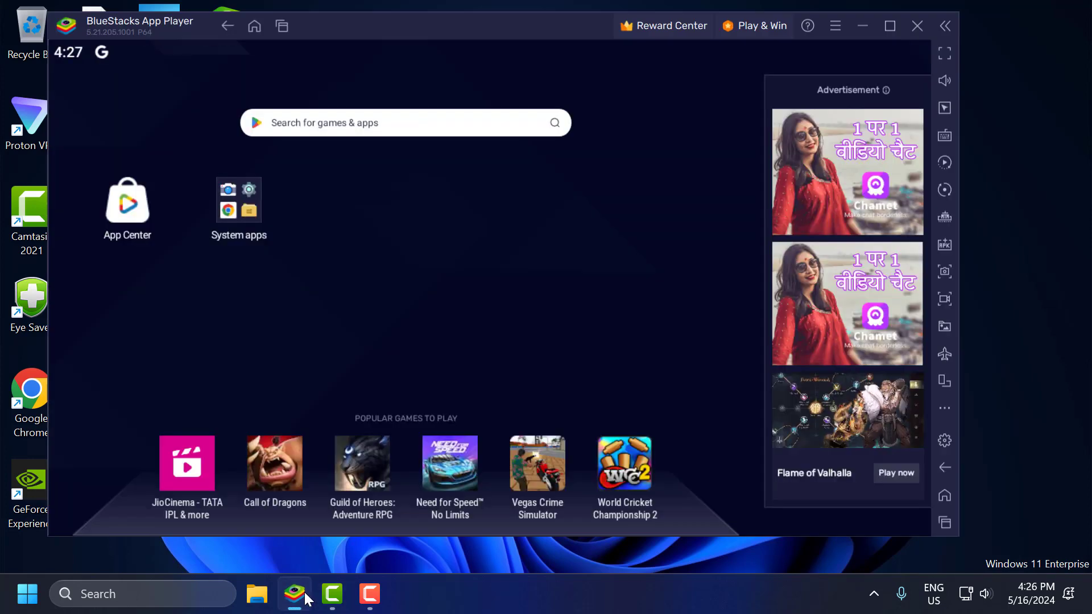
{"action": "mouse_move", "coordinate": [946, 474]}
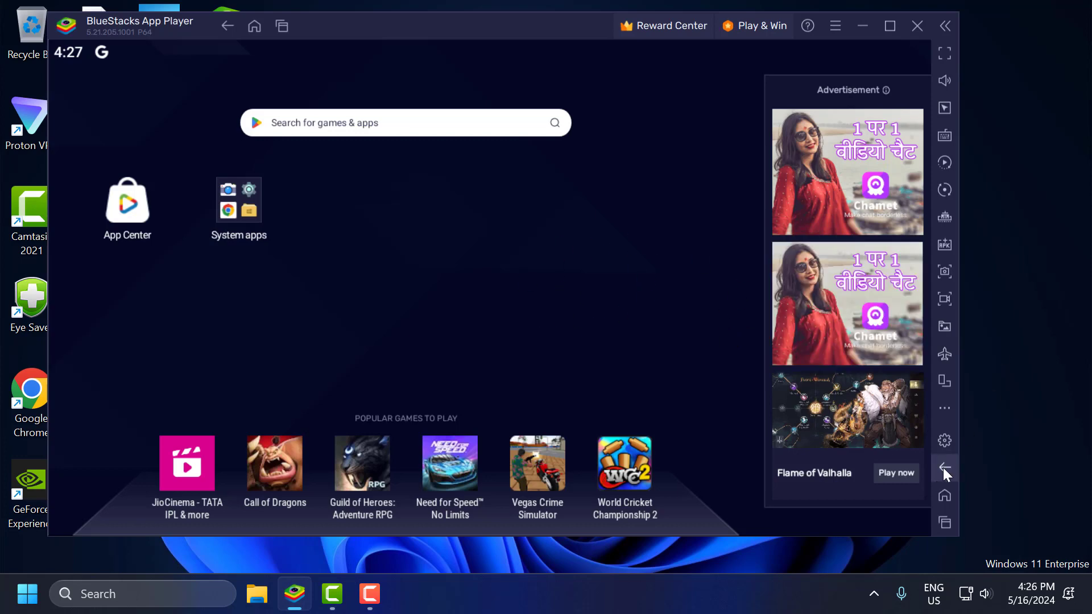
{"action": "left_click", "coordinate": [944, 440]}
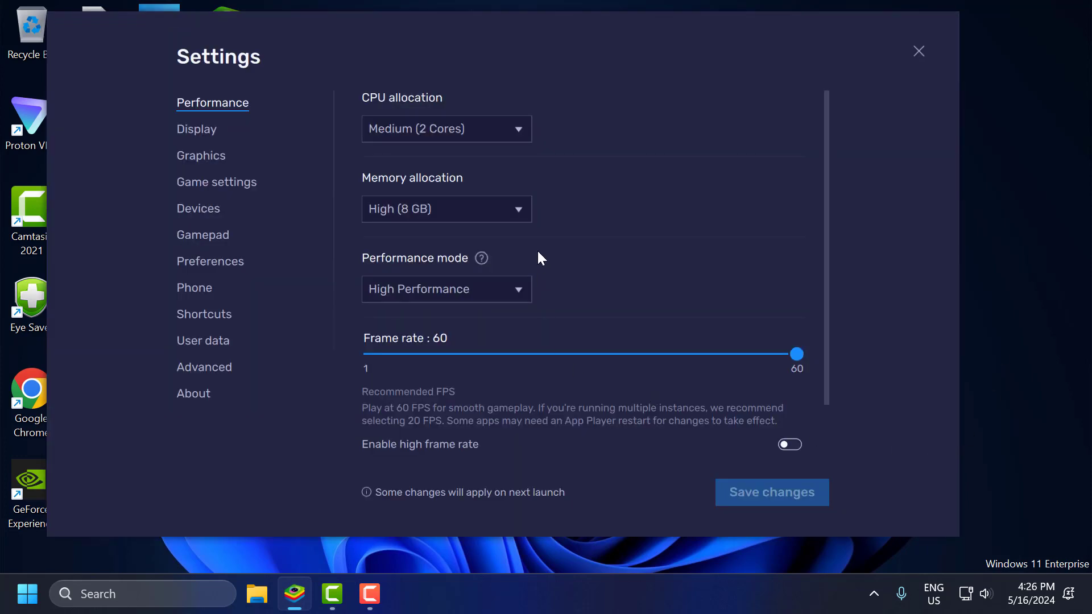
{"action": "mouse_move", "coordinate": [491, 155]}
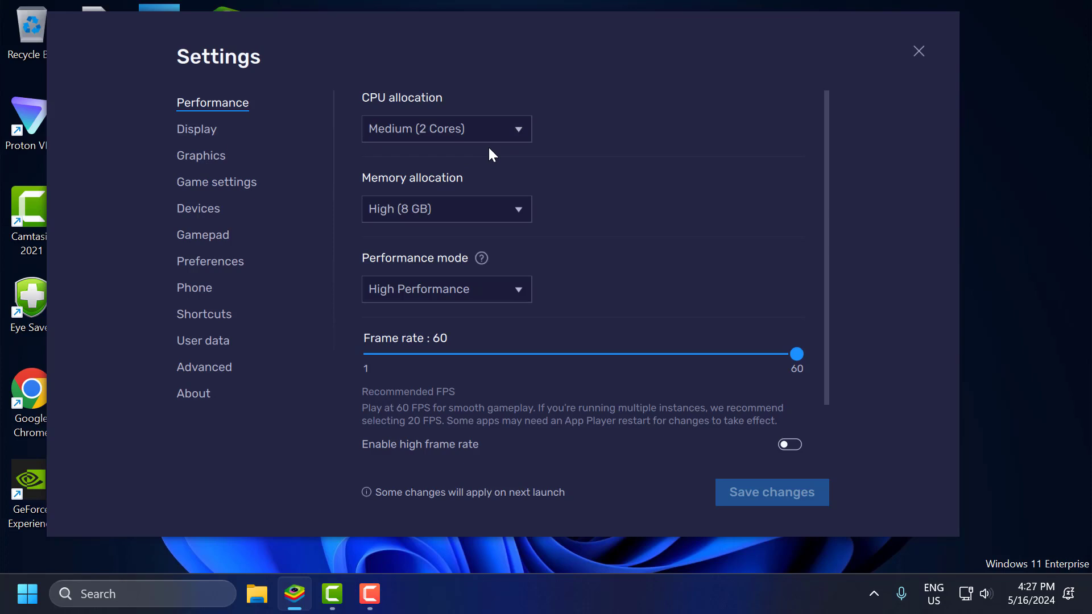
{"action": "mouse_move", "coordinate": [487, 184]}
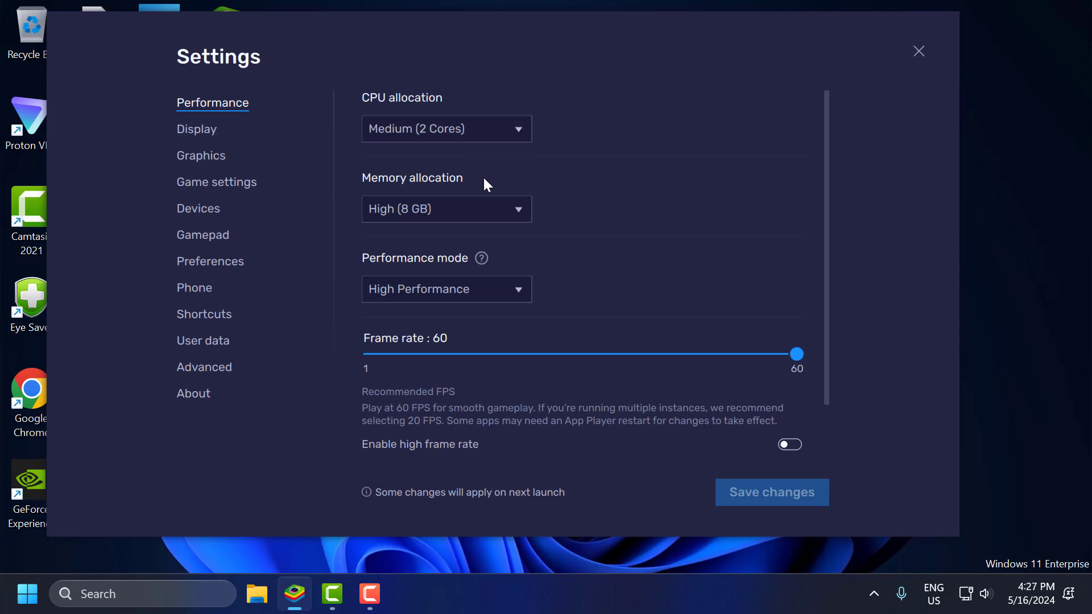
{"action": "mouse_move", "coordinate": [231, 542]}
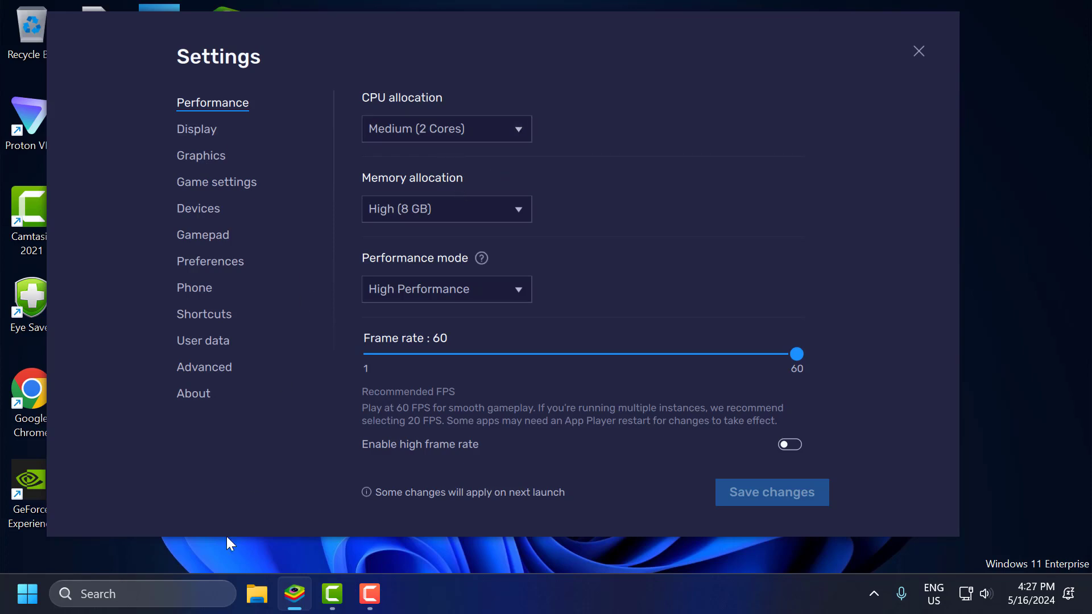
Step: Open Task Manager's CPU performance page to check cores and logical processors
{"action": "type", "text": "ta"}
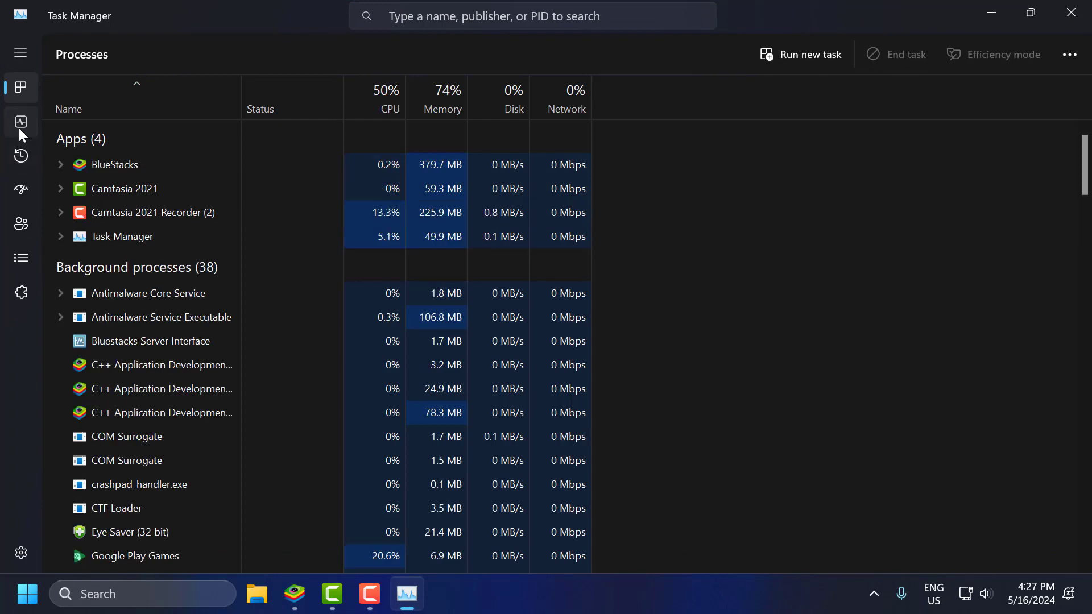
{"action": "left_click", "coordinate": [21, 122]}
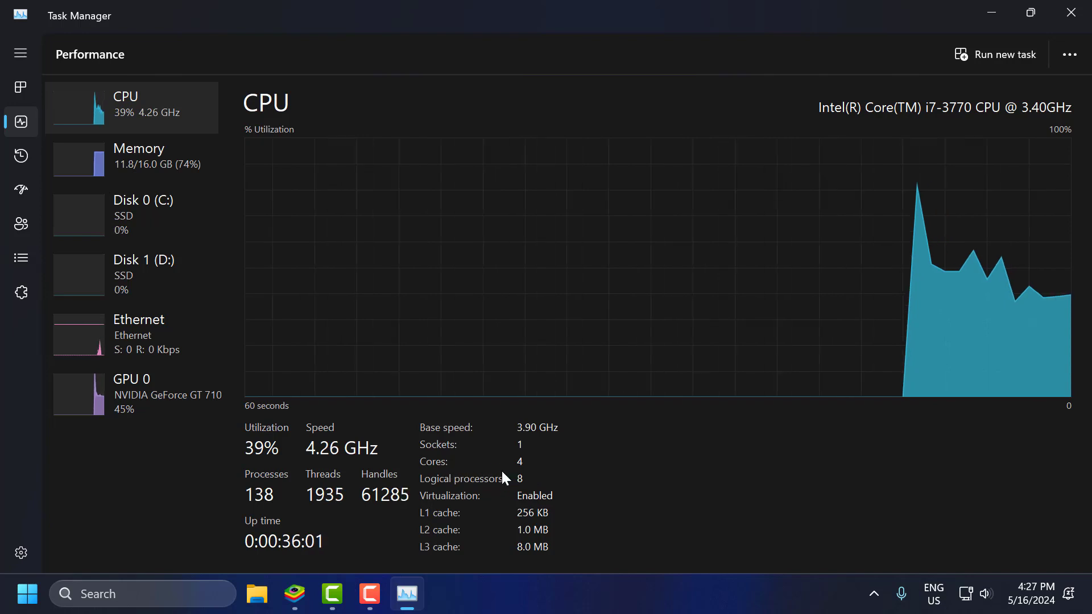
{"action": "mouse_move", "coordinate": [682, 418]}
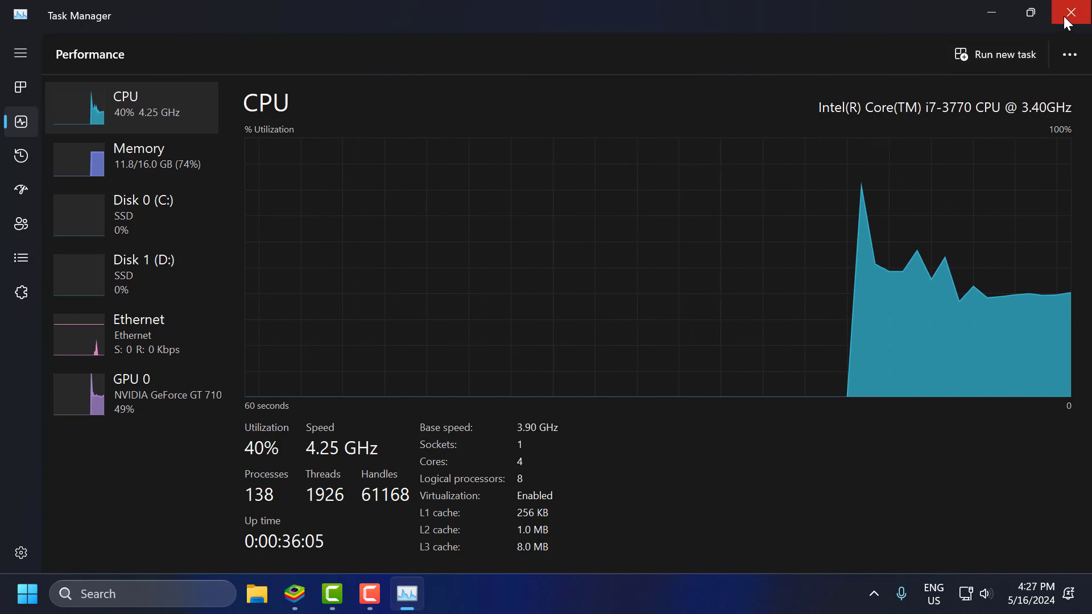
Step: Close Task Manager and keep BlueStacks CPU allocation at Medium (2 Cores)
{"action": "left_click", "coordinate": [1070, 13]}
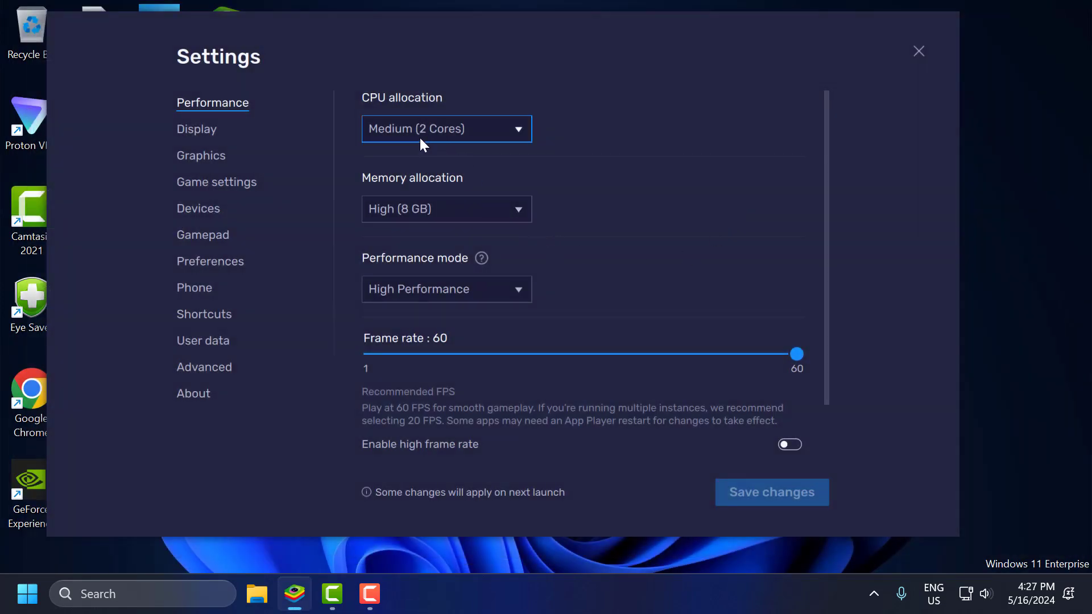
{"action": "left_click", "coordinate": [446, 128]}
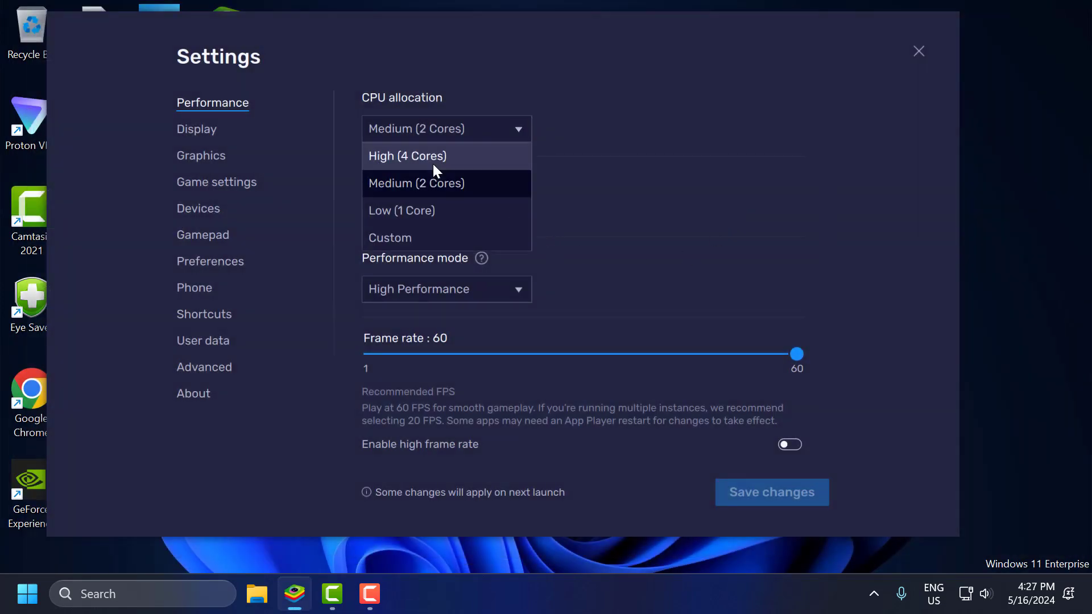
{"action": "left_click", "coordinate": [416, 183]}
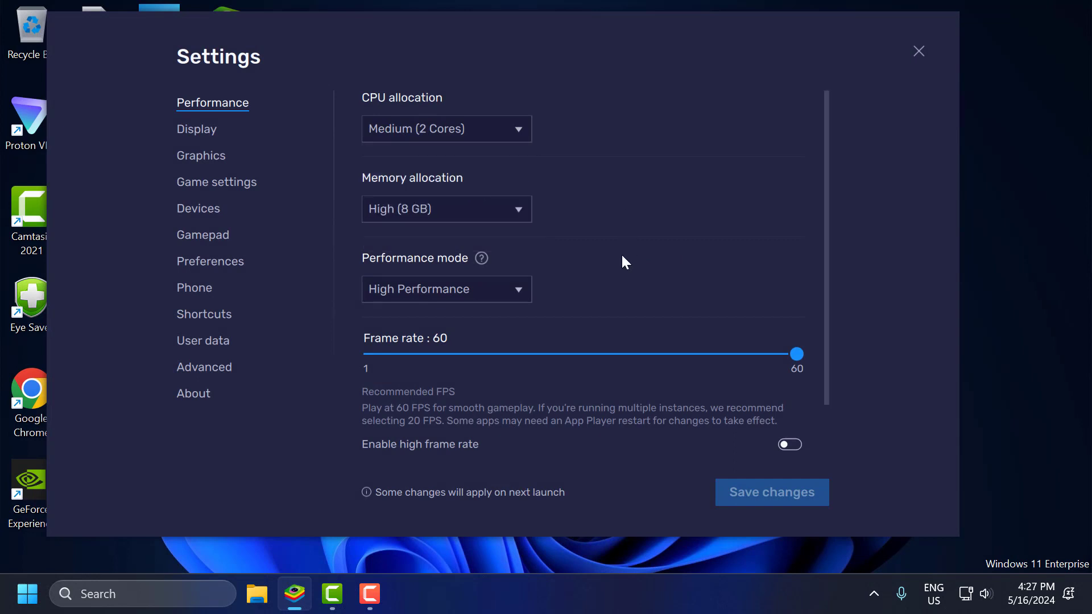
{"action": "mouse_move", "coordinate": [599, 258]}
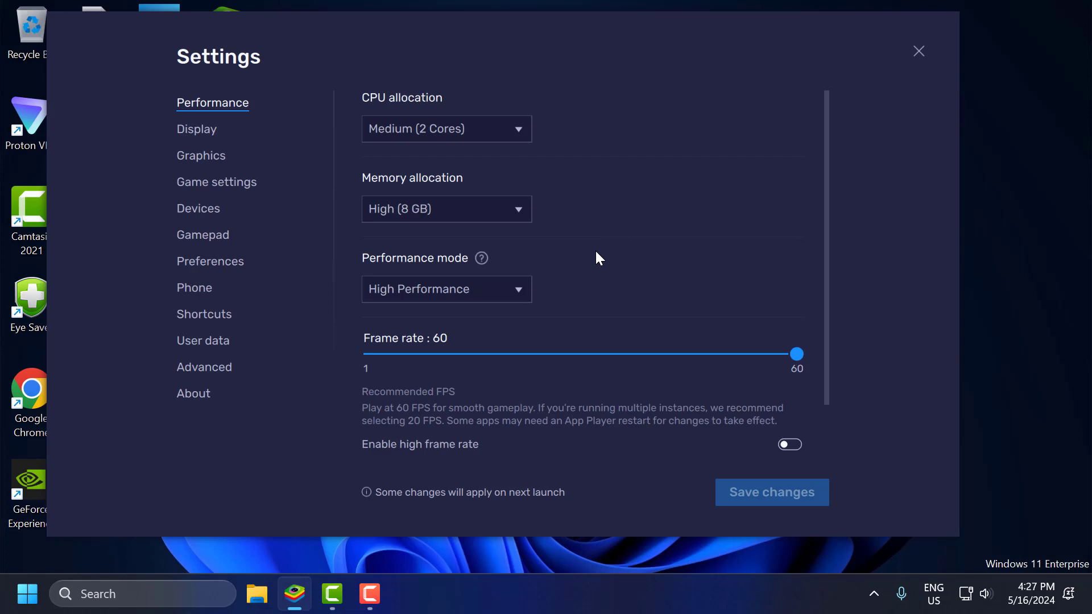
{"action": "mouse_move", "coordinate": [720, 241]}
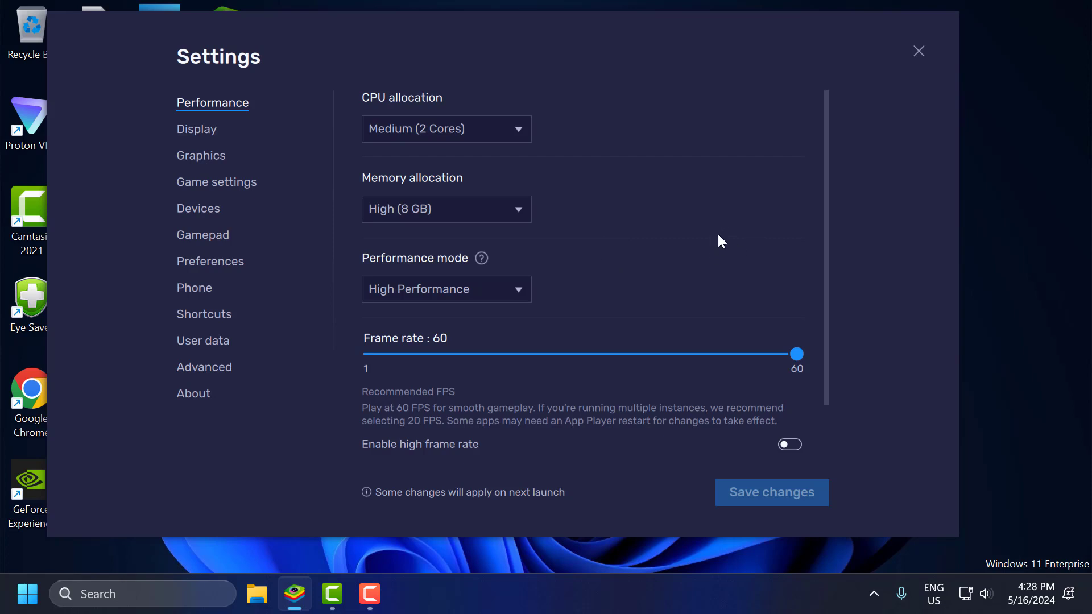
{"action": "mouse_move", "coordinate": [550, 217]}
{"action": "type", "text": "a"}
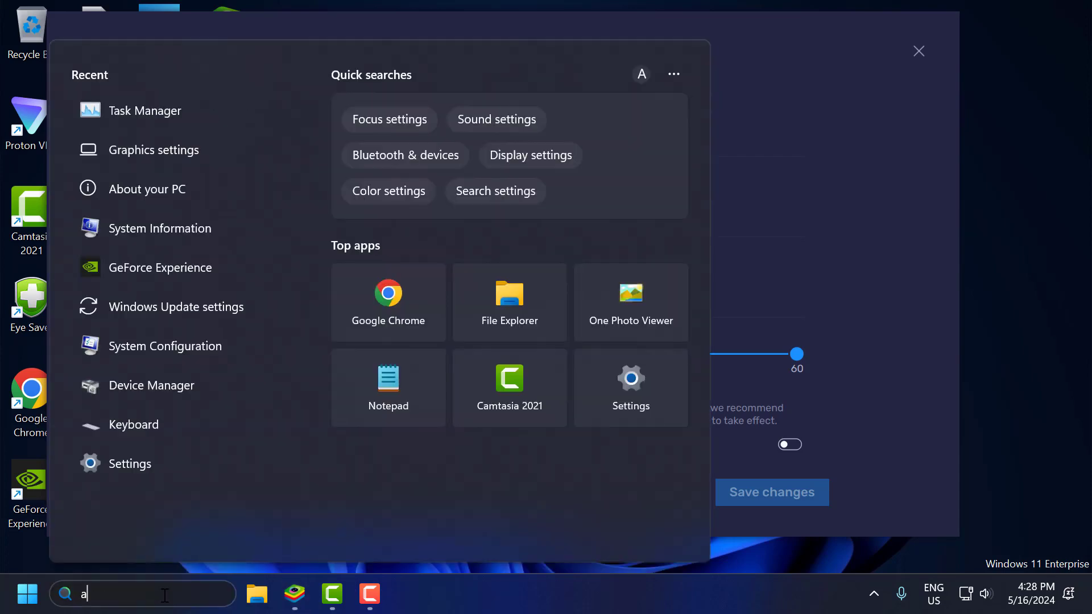
Step: Search 'about' to open the About page showing processor and 16 GB RAM
{"action": "type", "text": "bou"}
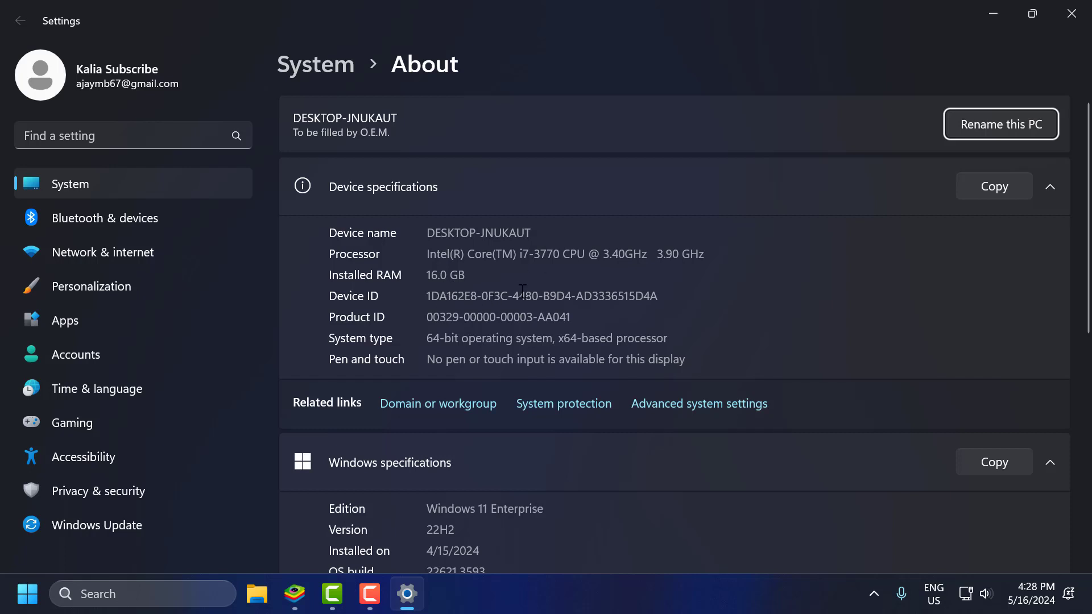
{"action": "mouse_move", "coordinate": [733, 272]}
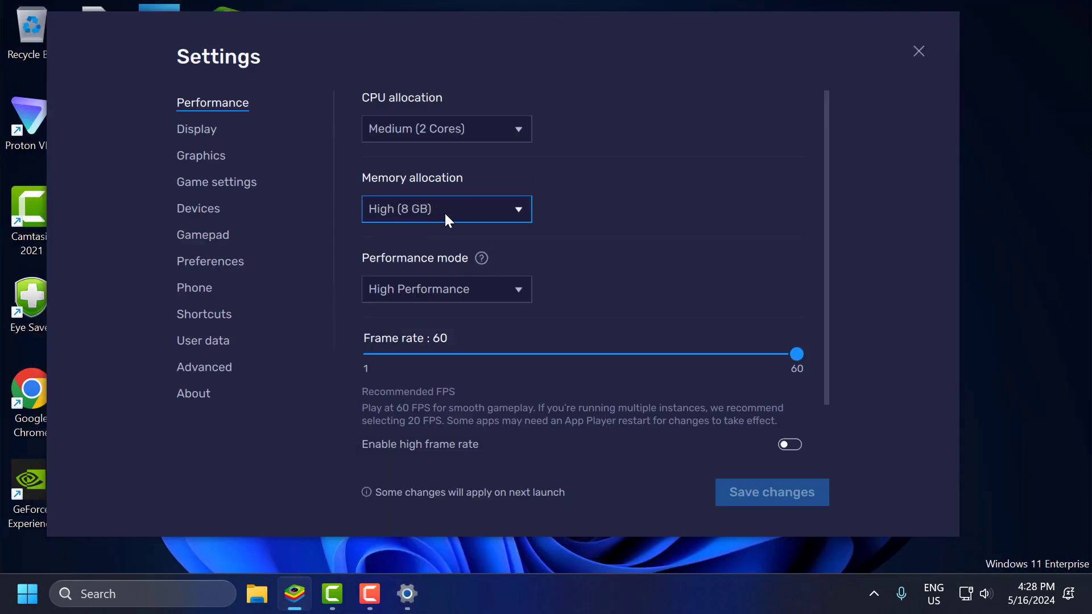
{"action": "mouse_move", "coordinate": [615, 258]}
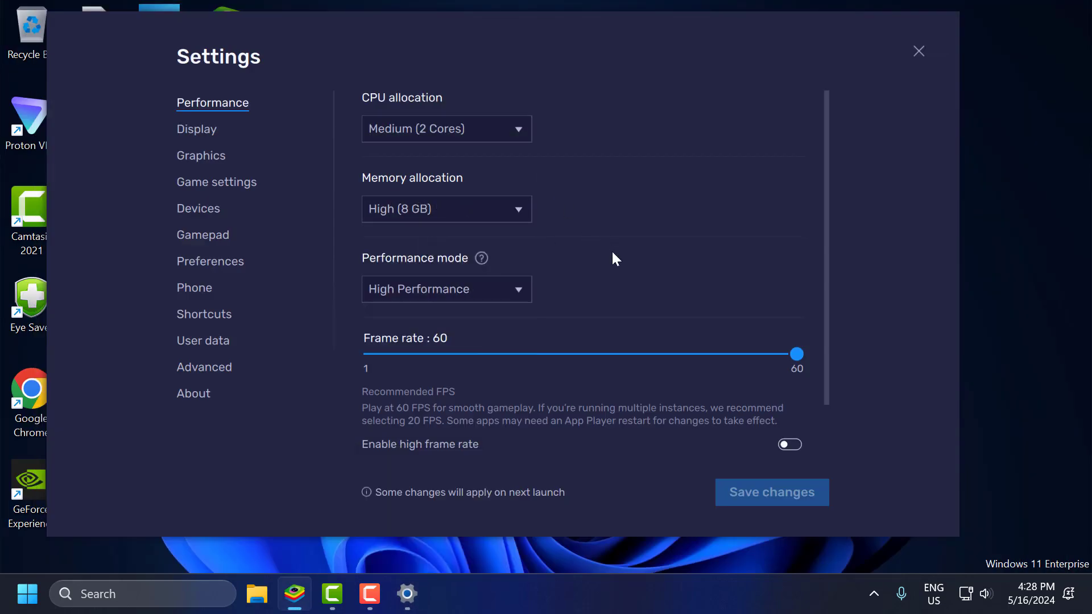
{"action": "mouse_move", "coordinate": [609, 271]}
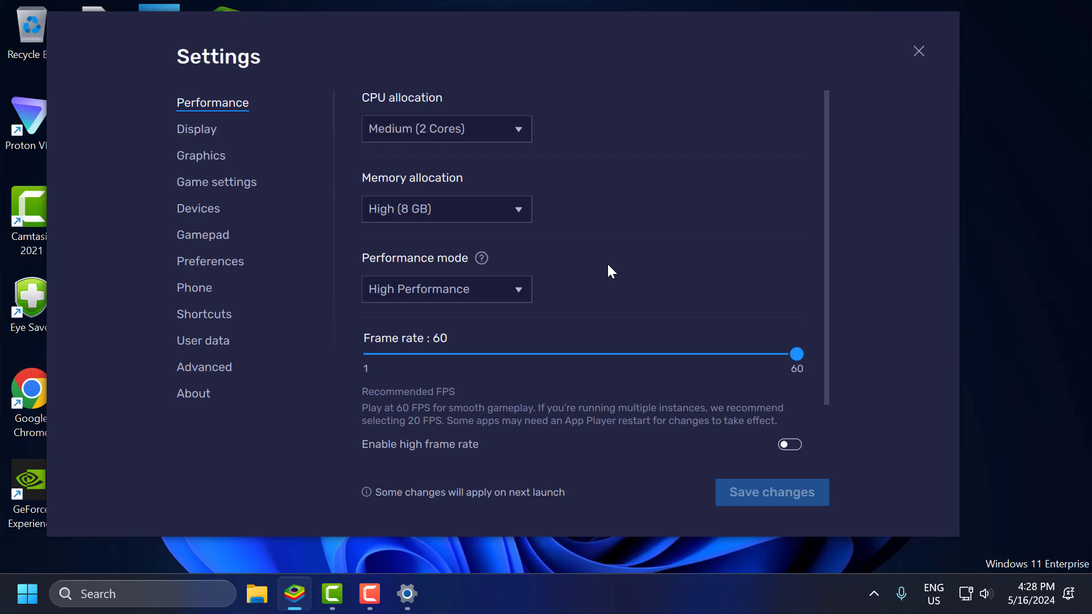
{"action": "mouse_move", "coordinate": [608, 267]}
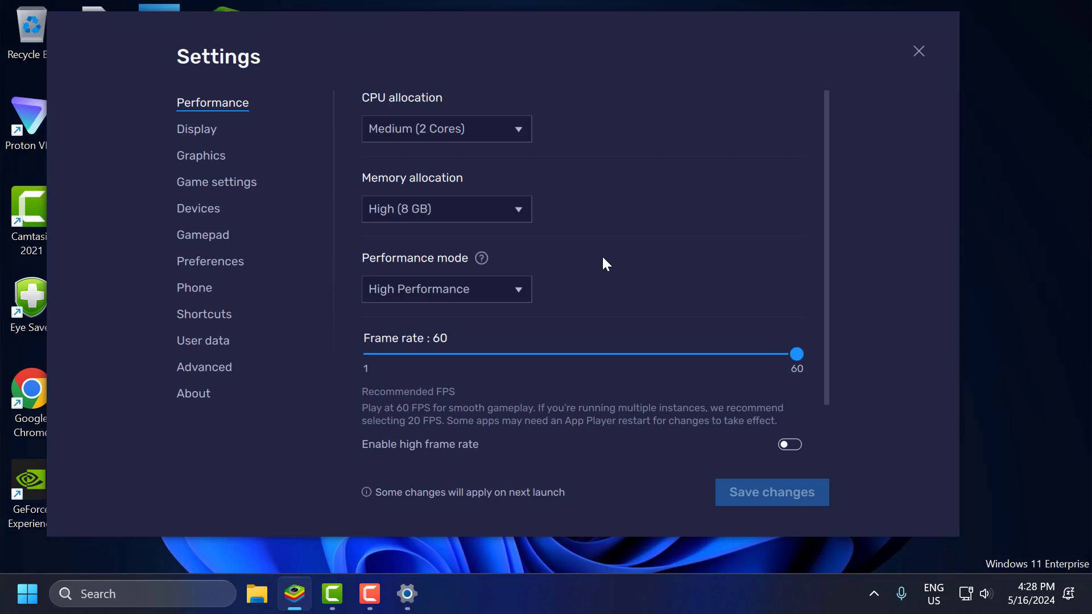
{"action": "mouse_move", "coordinate": [762, 368]}
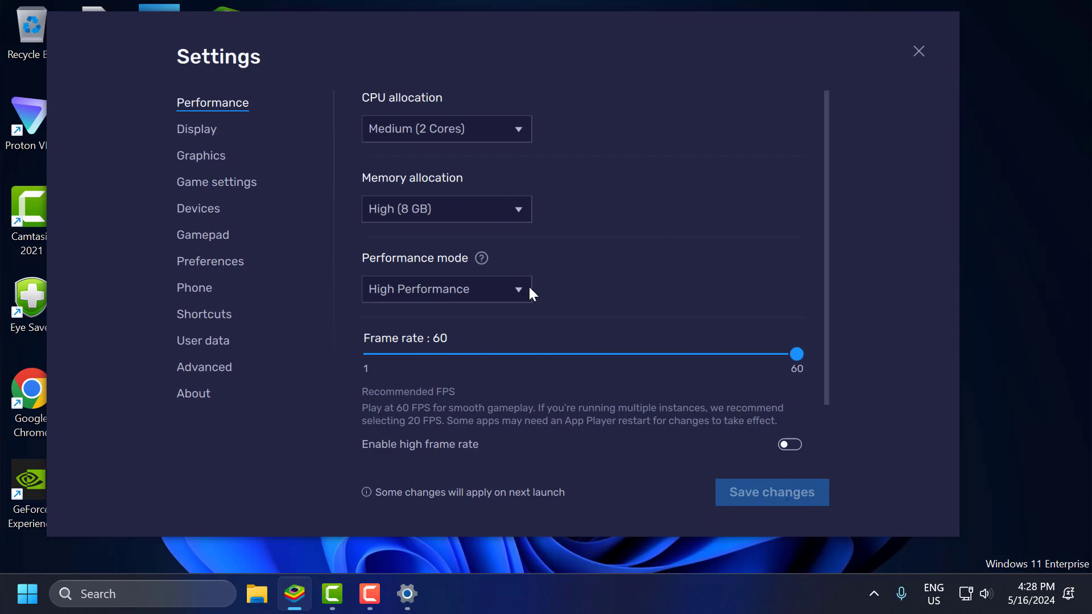
{"action": "mouse_move", "coordinate": [600, 307]}
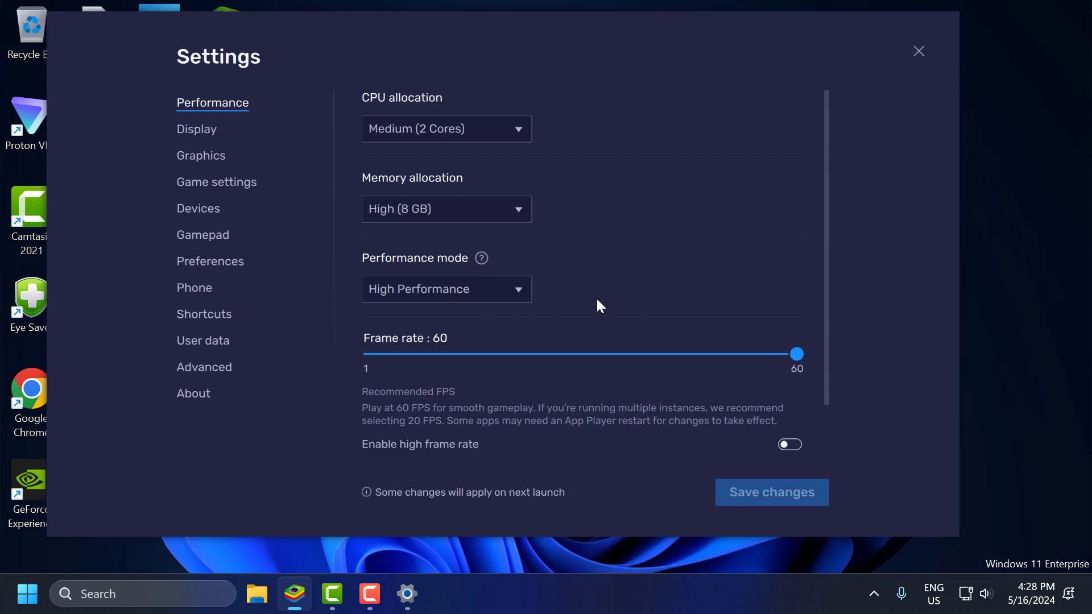
{"action": "mouse_move", "coordinate": [759, 279]}
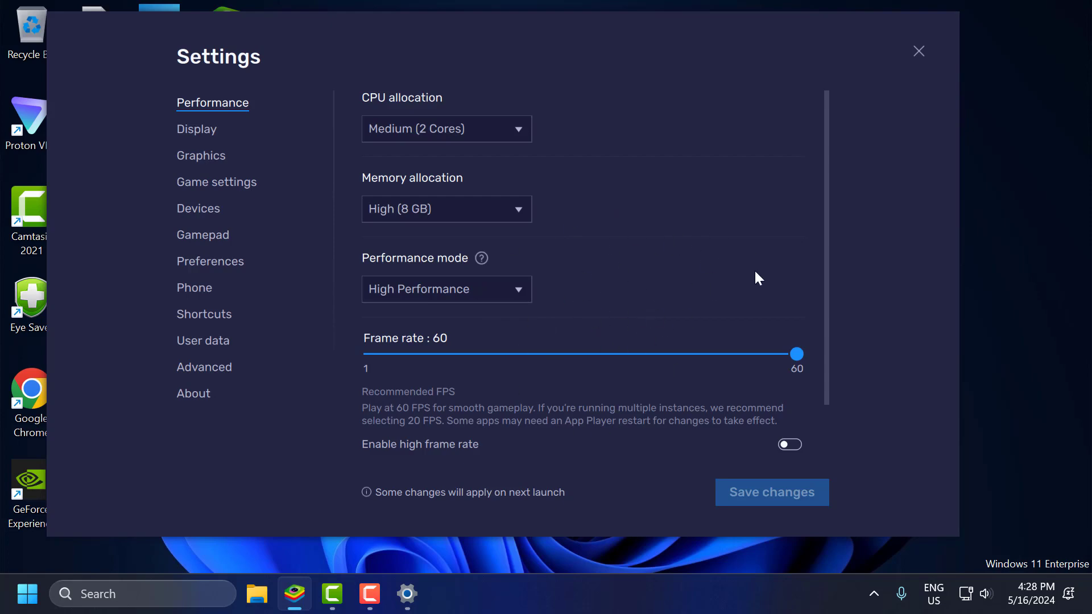
Step: Open Google Play Store's app details in BlueStacks' Android Settings
{"action": "left_click", "coordinate": [918, 51]}
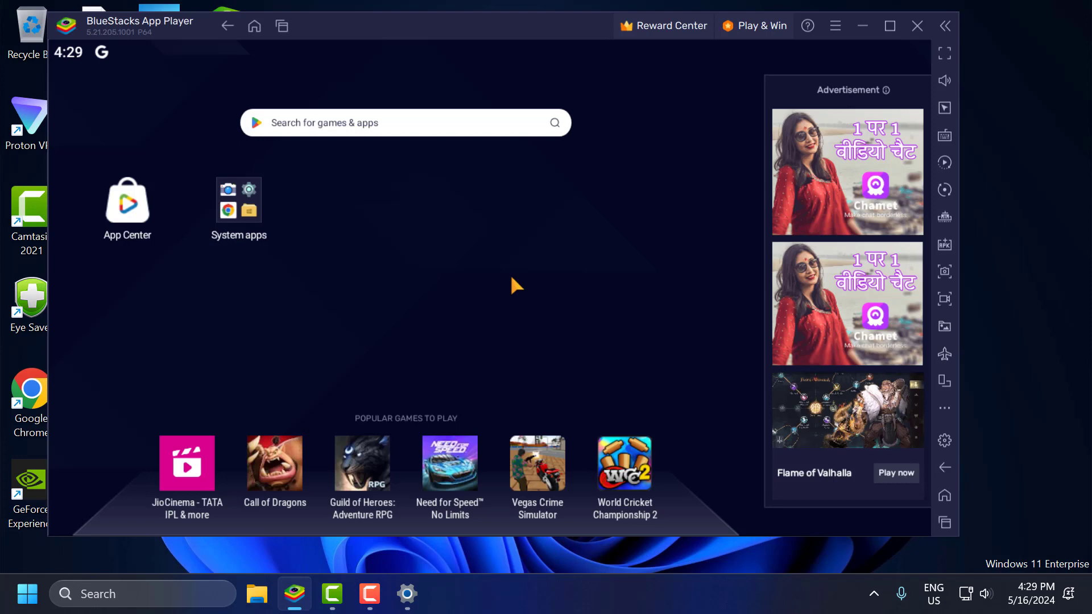
{"action": "mouse_move", "coordinate": [479, 244]}
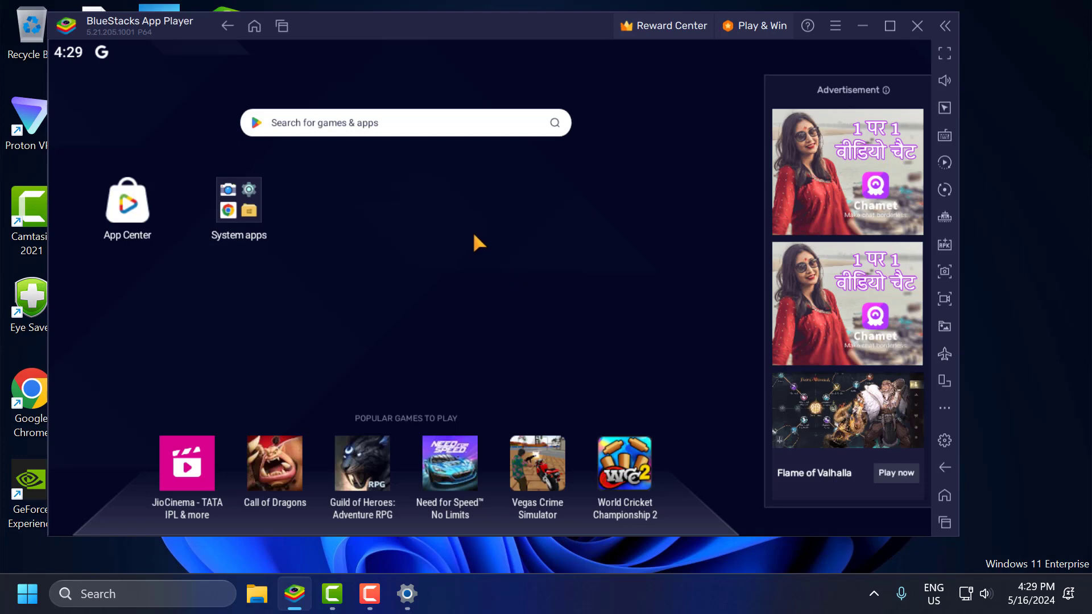
{"action": "left_click", "coordinate": [239, 202]}
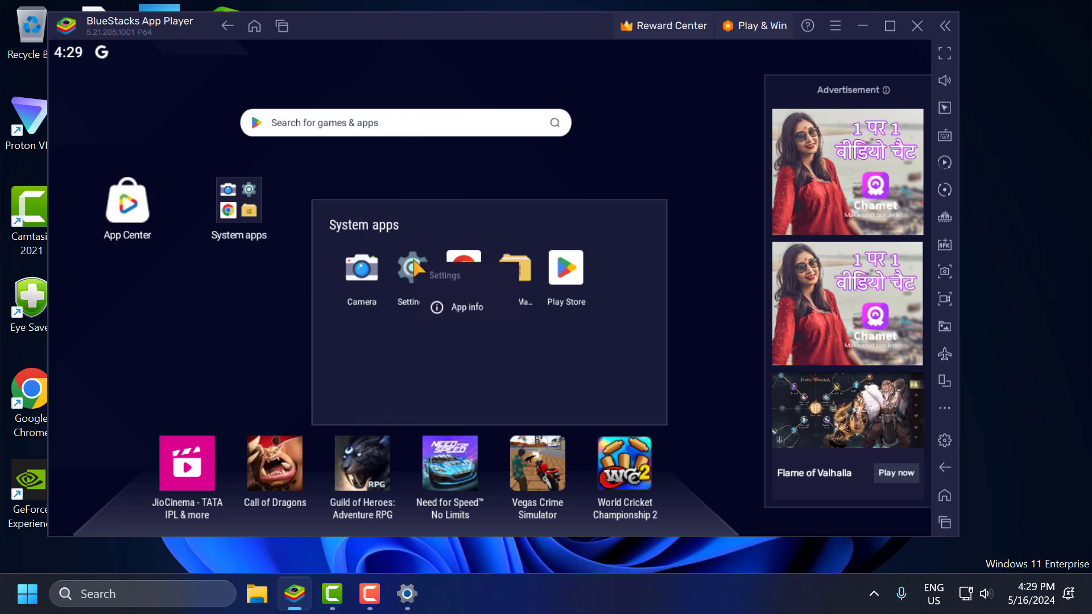
{"action": "left_click", "coordinate": [411, 279]}
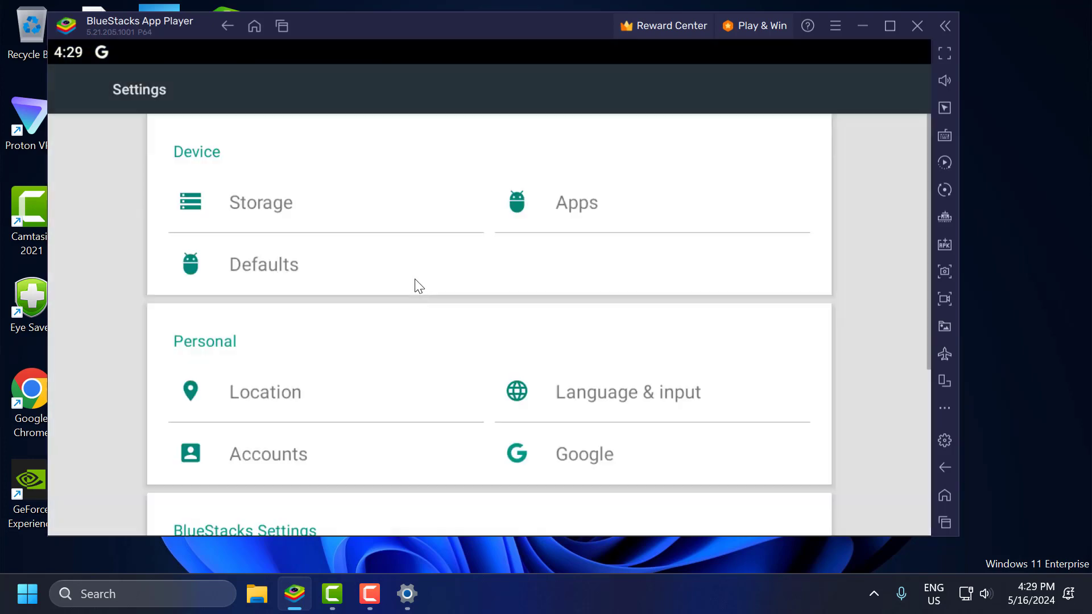
{"action": "left_click", "coordinate": [576, 202]}
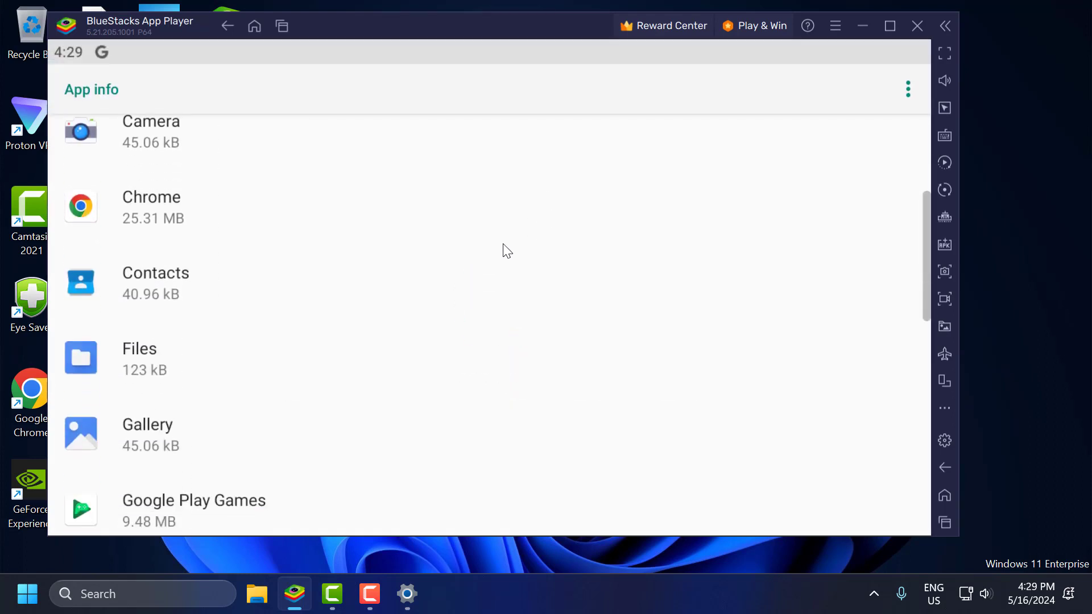
{"action": "scroll", "scroll_direction": "down", "scroll_amount": 3}
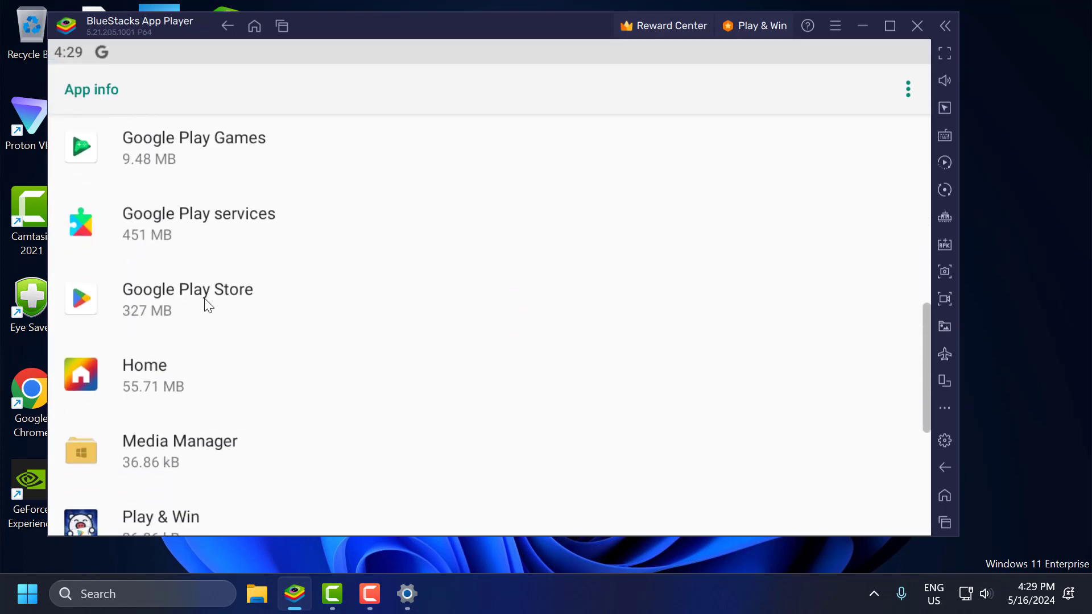
{"action": "left_click", "coordinate": [188, 288]}
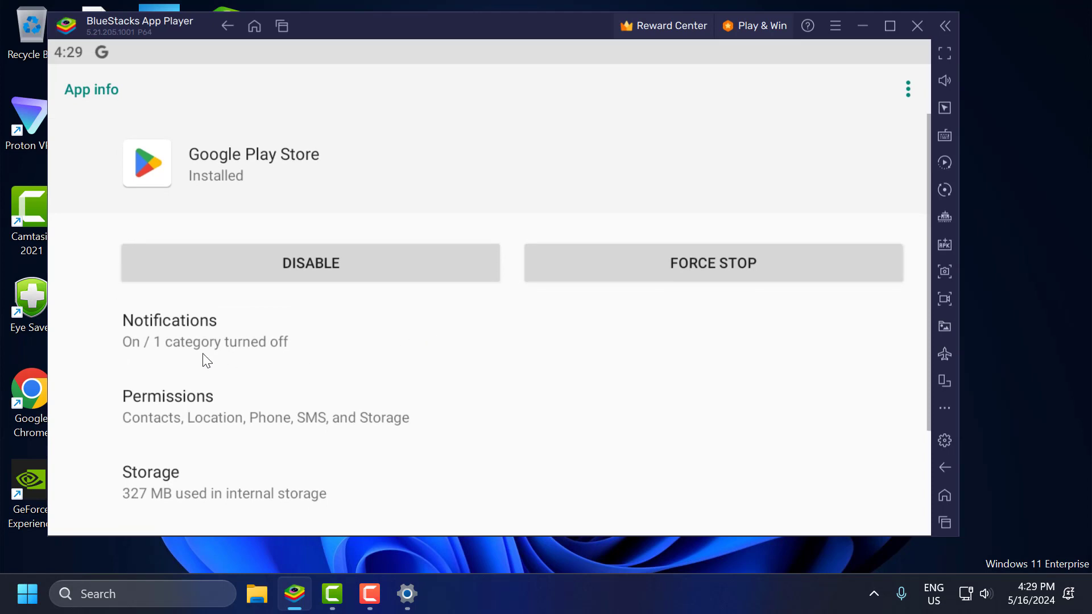
Step: Clear Play Store storage and confirm deleting the app data
{"action": "scroll", "scroll_direction": "down", "scroll_amount": 3}
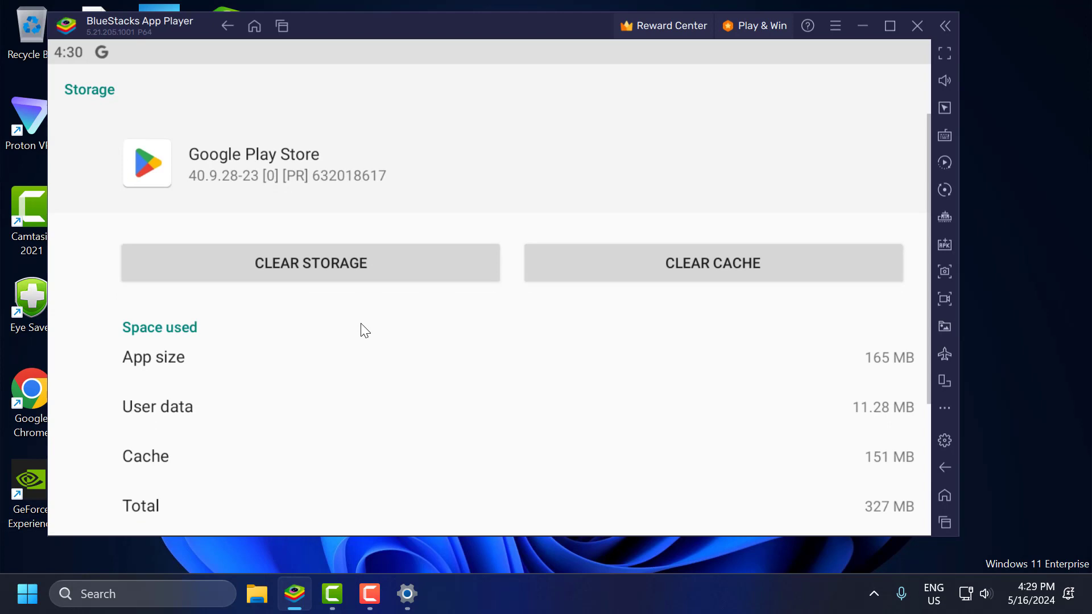
{"action": "mouse_move", "coordinate": [360, 270]}
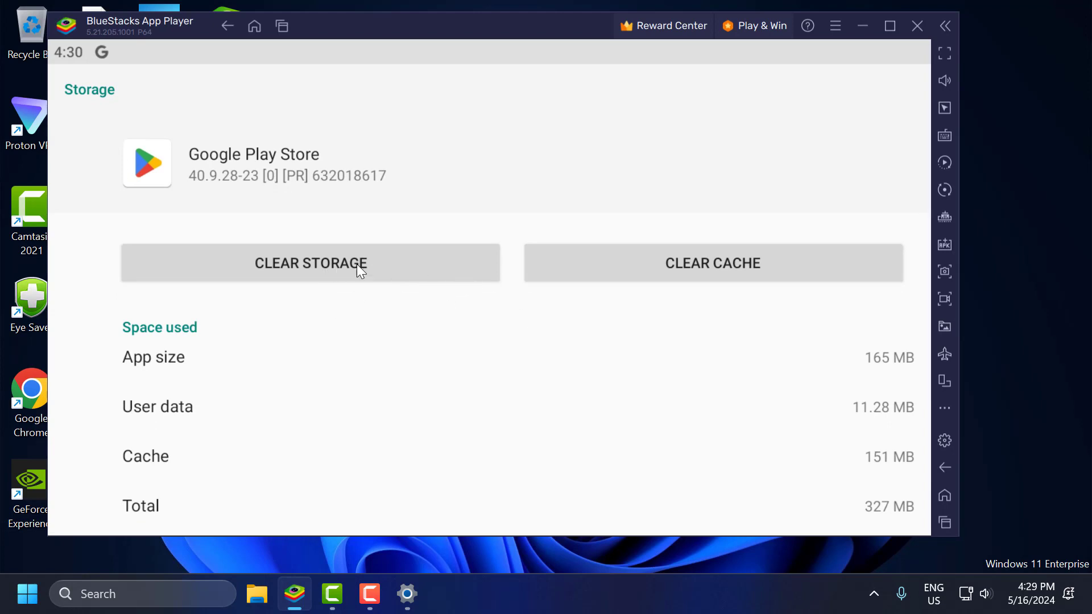
{"action": "left_click", "coordinate": [310, 262]}
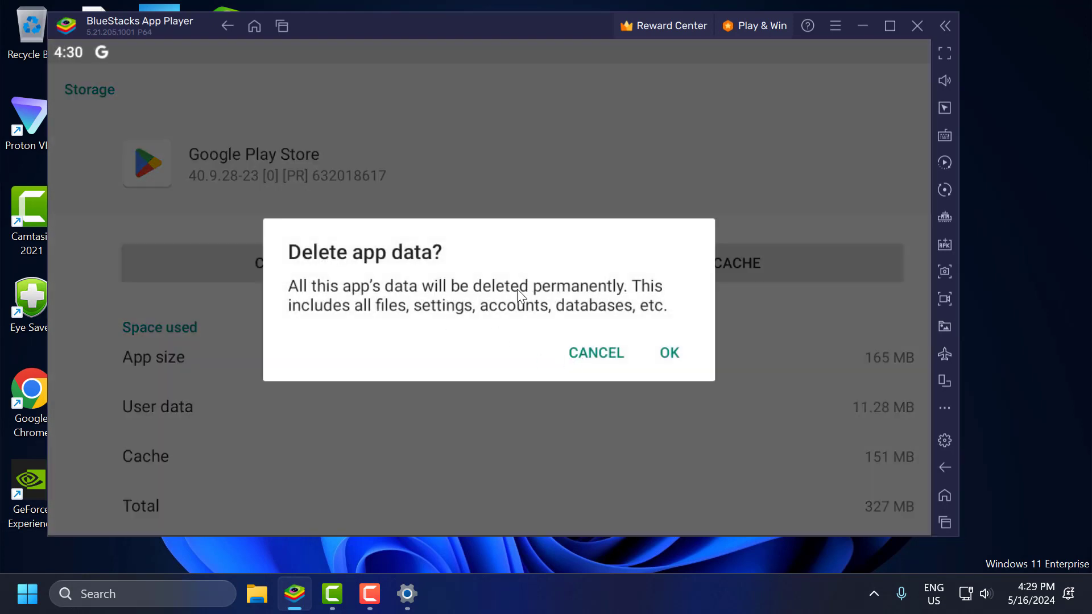
{"action": "left_click", "coordinate": [667, 353]}
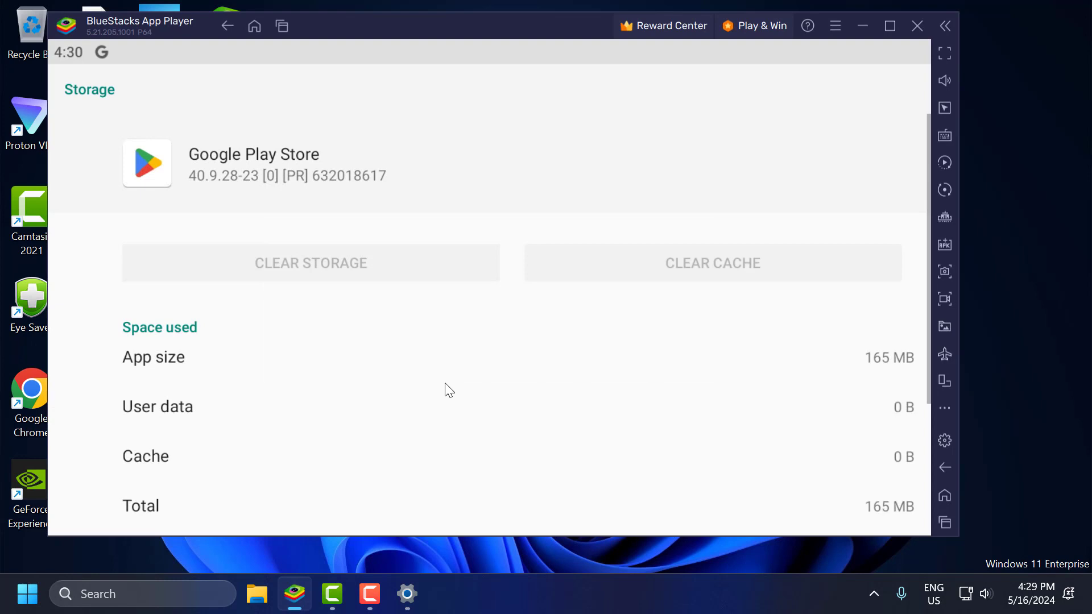
{"action": "mouse_move", "coordinate": [504, 363]}
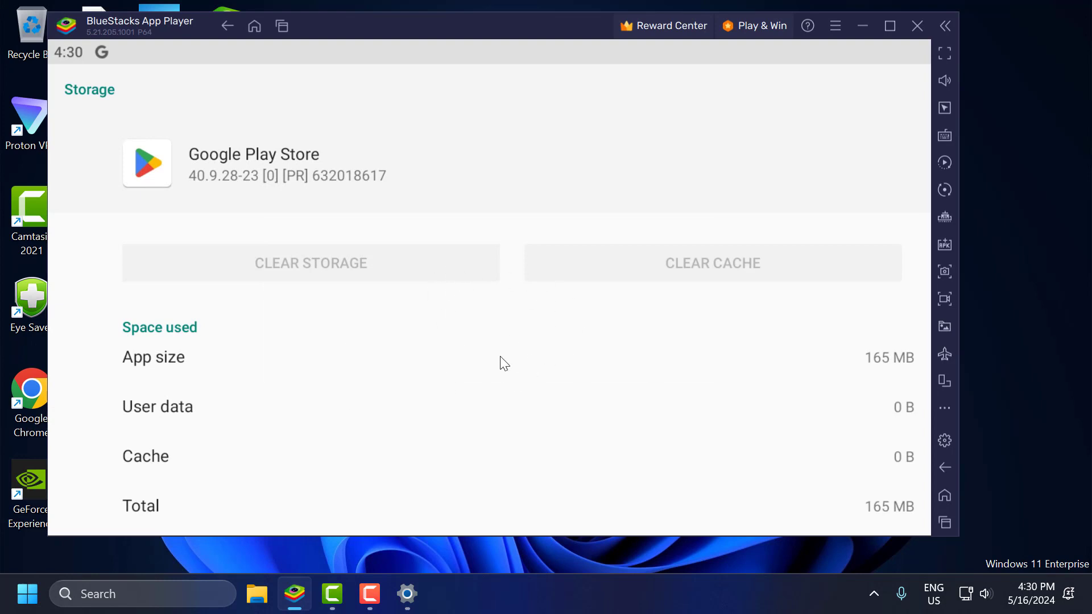
{"action": "mouse_move", "coordinate": [543, 350]}
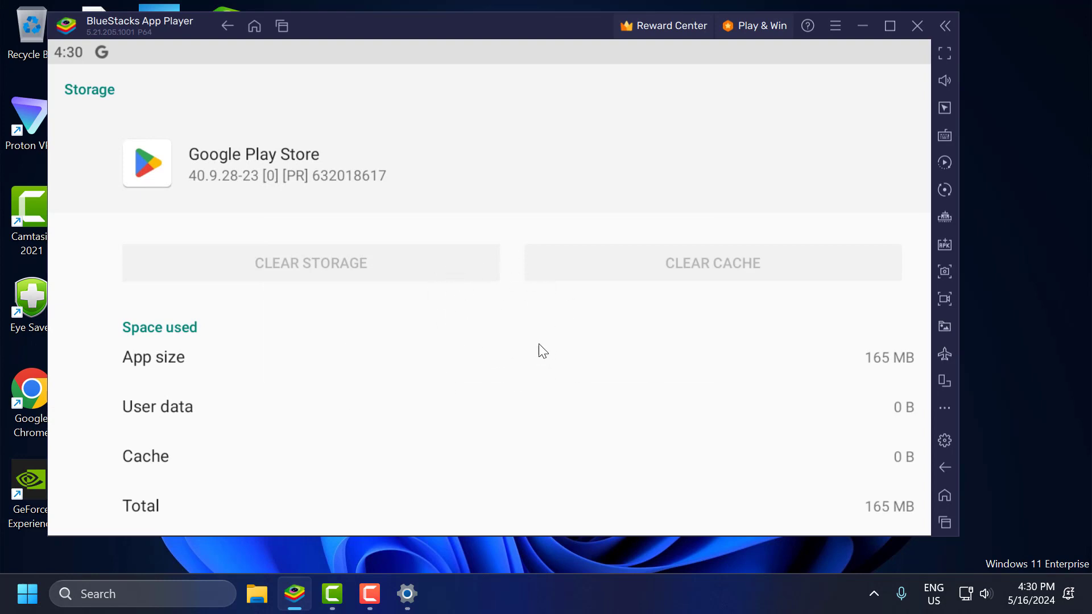
{"action": "mouse_move", "coordinate": [490, 306]}
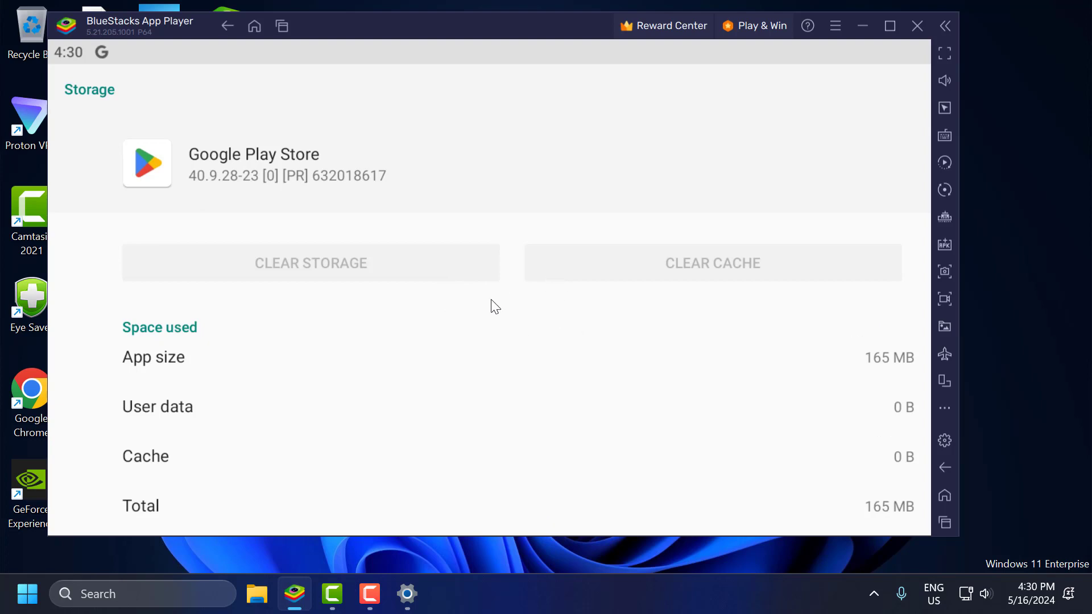
{"action": "mouse_move", "coordinate": [554, 365]}
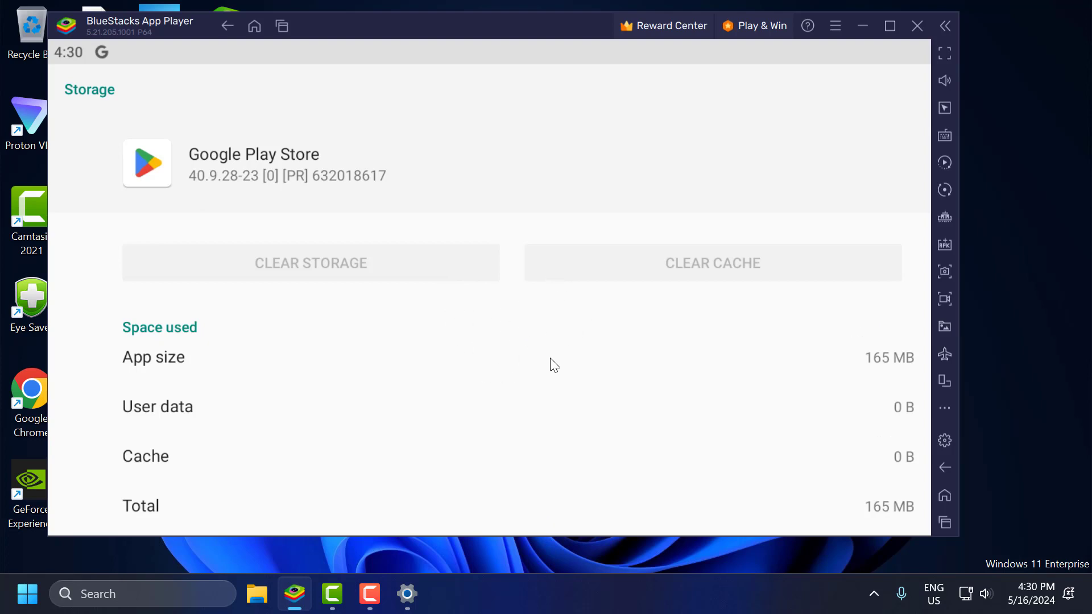
{"action": "mouse_move", "coordinate": [336, 56]}
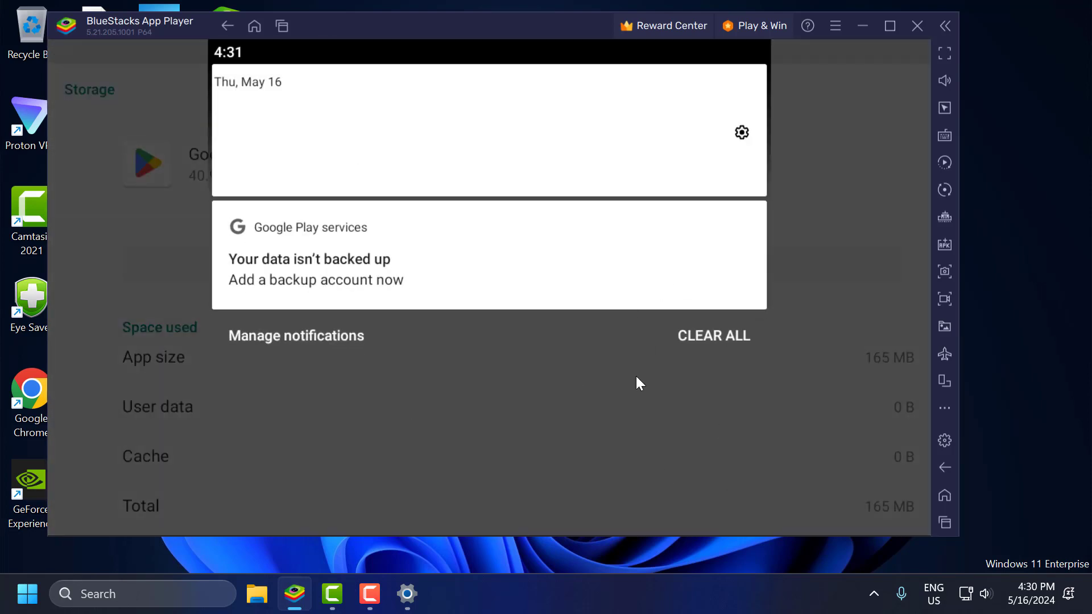
{"action": "mouse_move", "coordinate": [741, 133]}
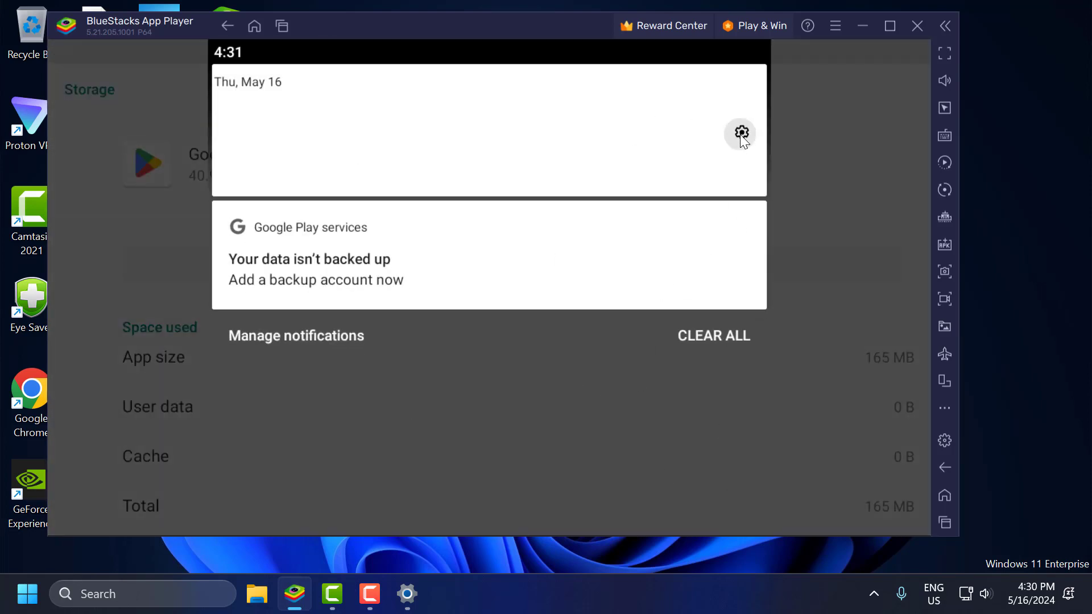
Step: Open Android Settings > Accounts and start Add account, showing Google and now.gg
{"action": "left_click", "coordinate": [739, 133]}
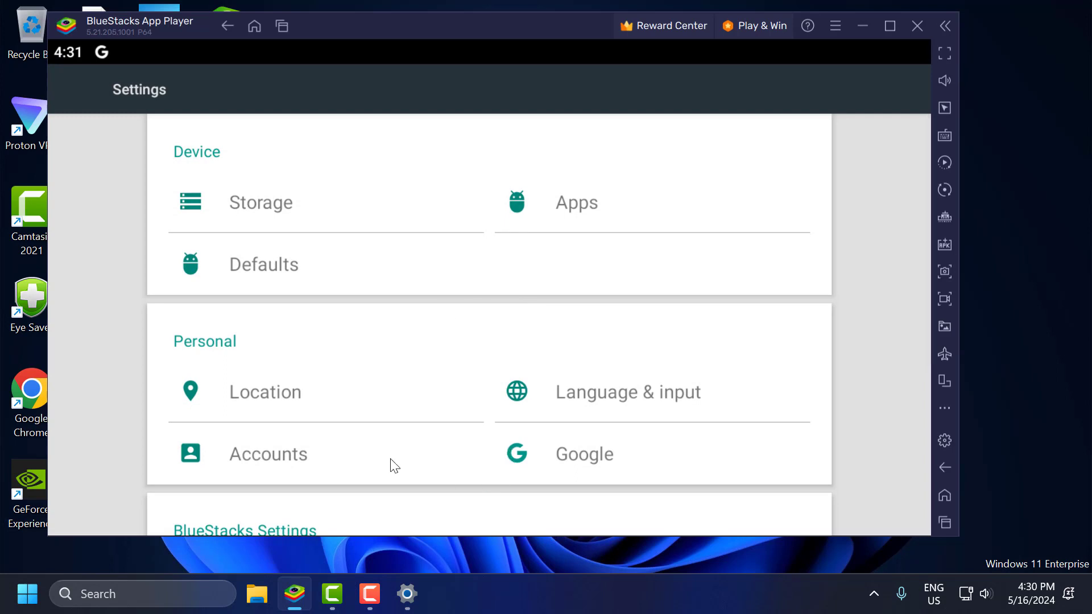
{"action": "mouse_move", "coordinate": [193, 459]}
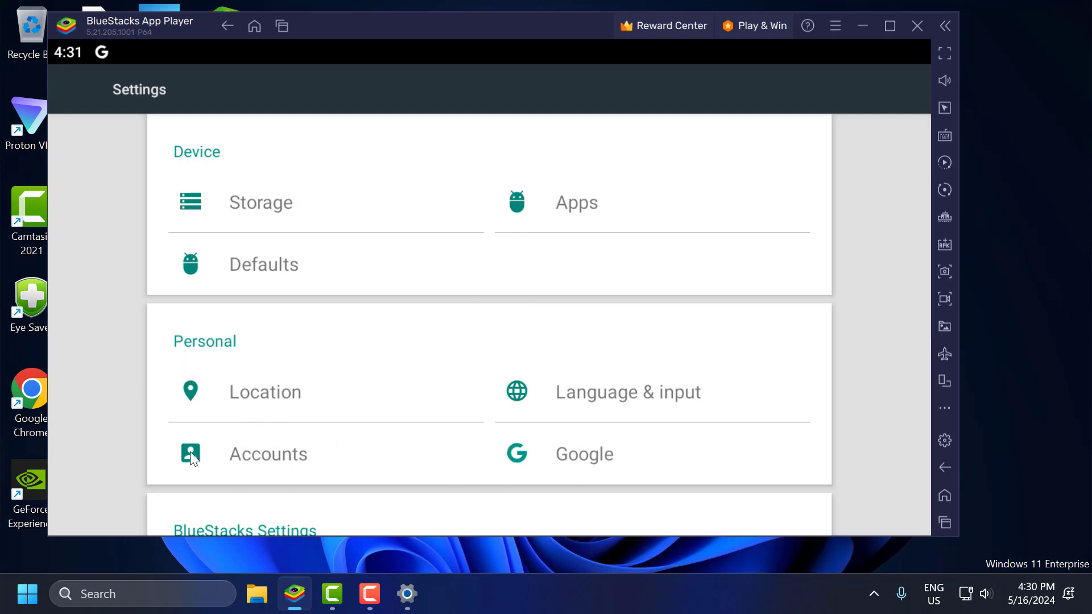
{"action": "left_click", "coordinate": [268, 454]}
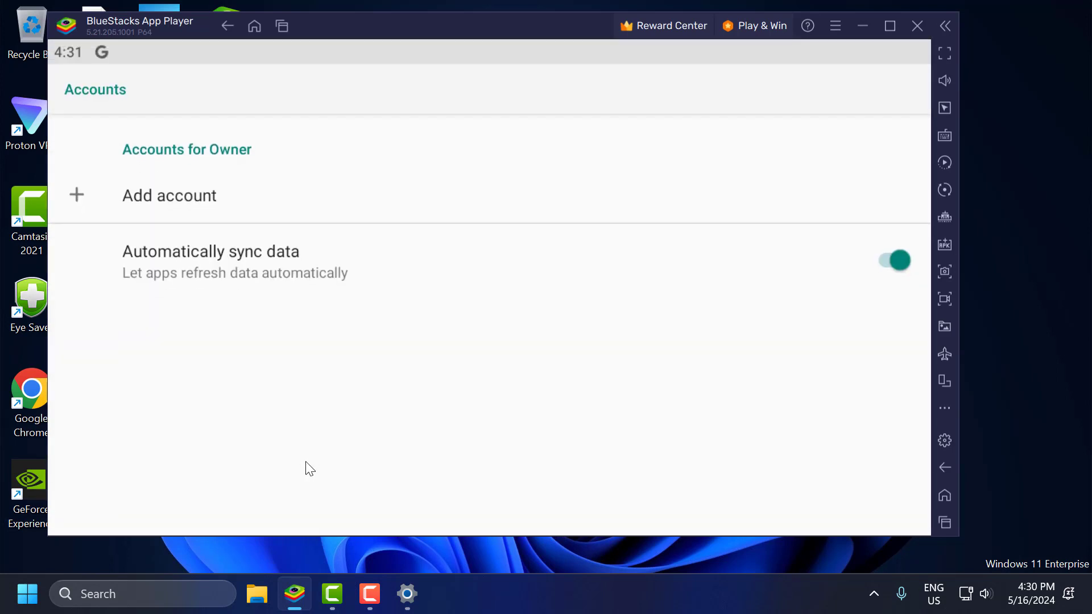
{"action": "mouse_move", "coordinate": [183, 206]}
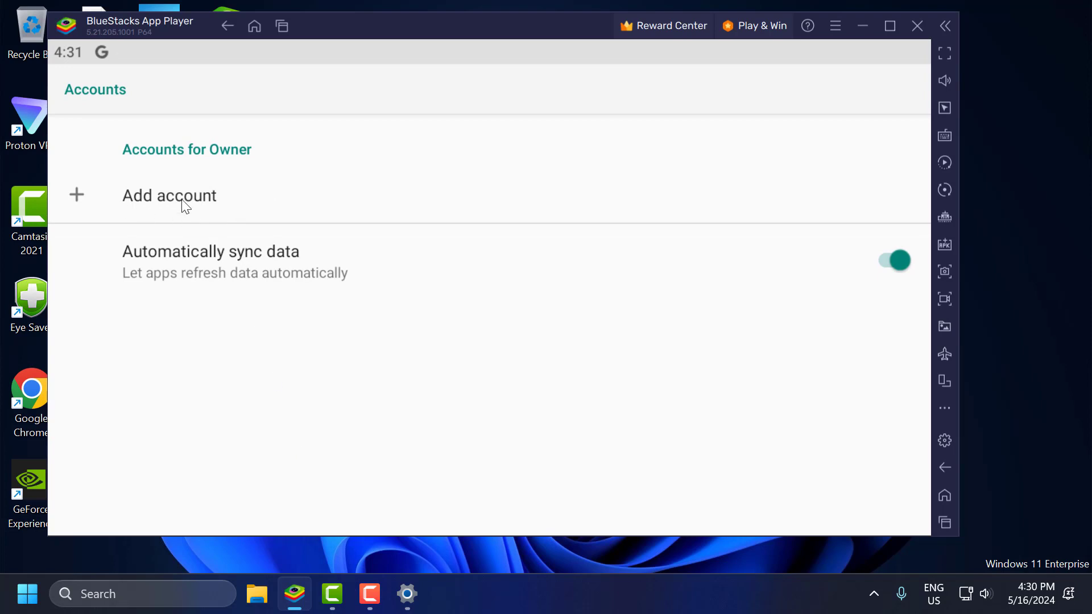
{"action": "left_click", "coordinate": [170, 195]}
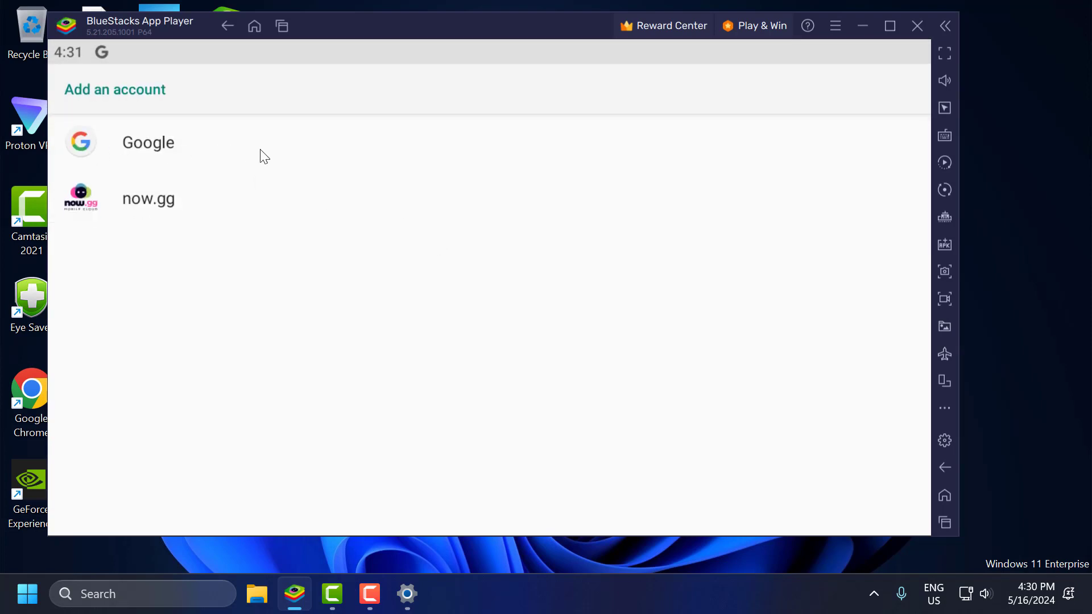
Step: Choose Google and submit the account email and password
{"action": "left_click", "coordinate": [149, 142]}
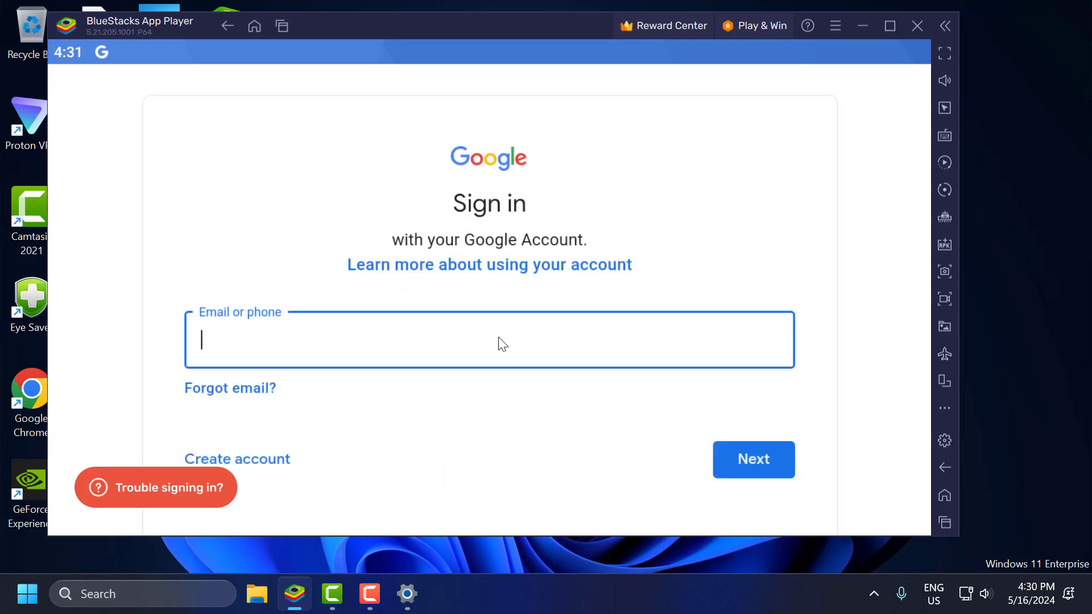
{"action": "type", "text": "aj"}
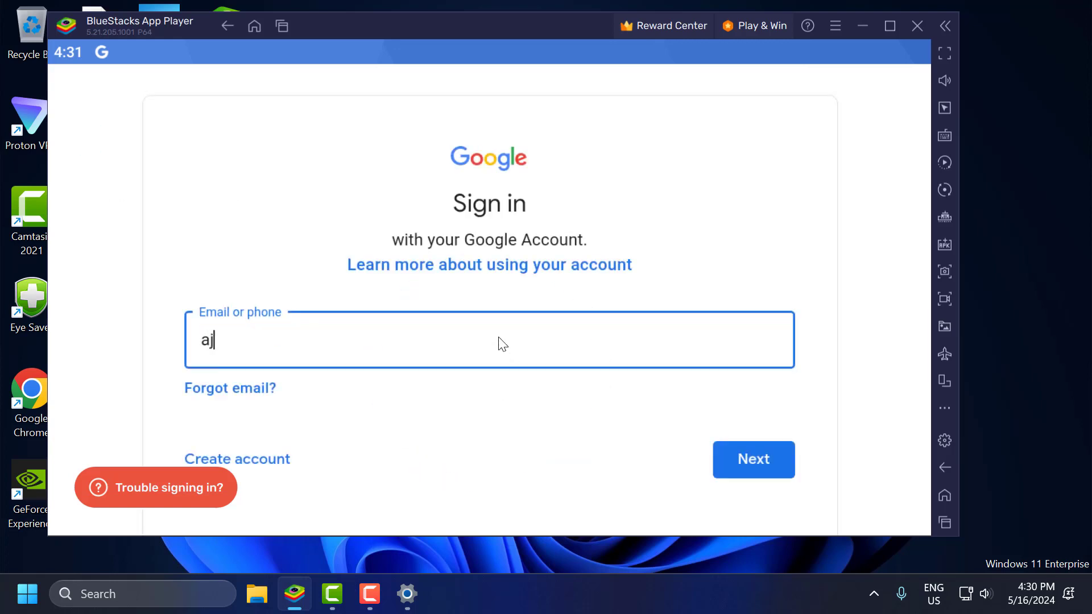
{"action": "left_click", "coordinate": [753, 459]}
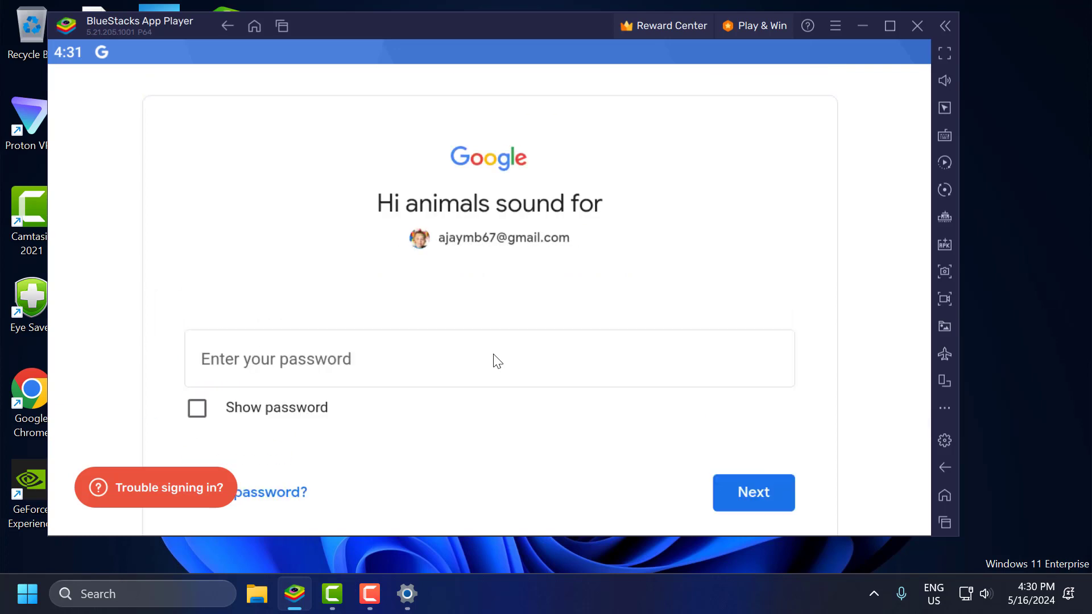
{"action": "left_click", "coordinate": [487, 359]}
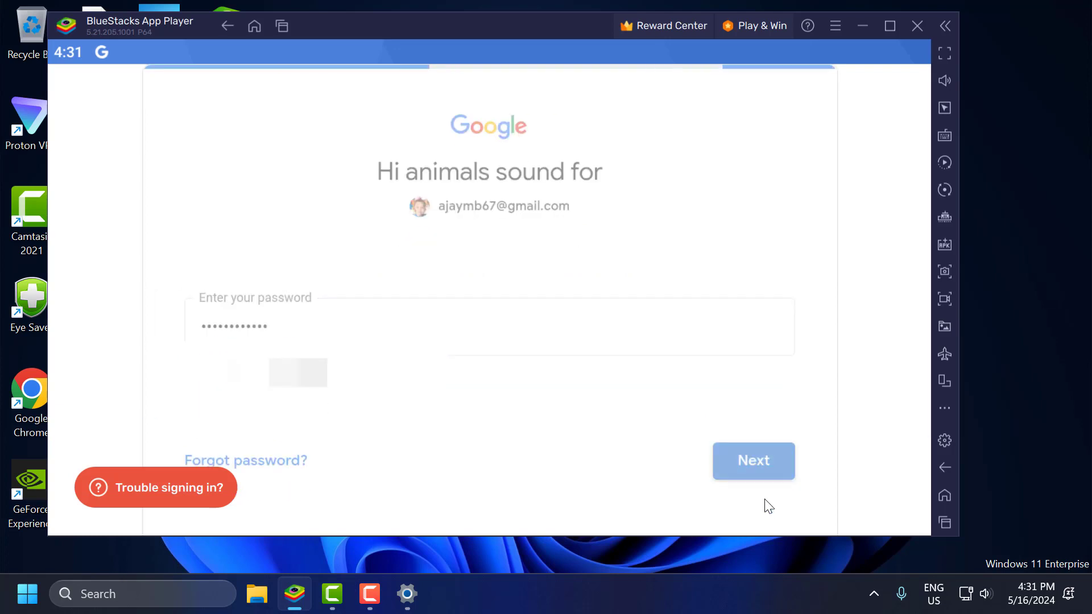
{"action": "left_click", "coordinate": [753, 460]}
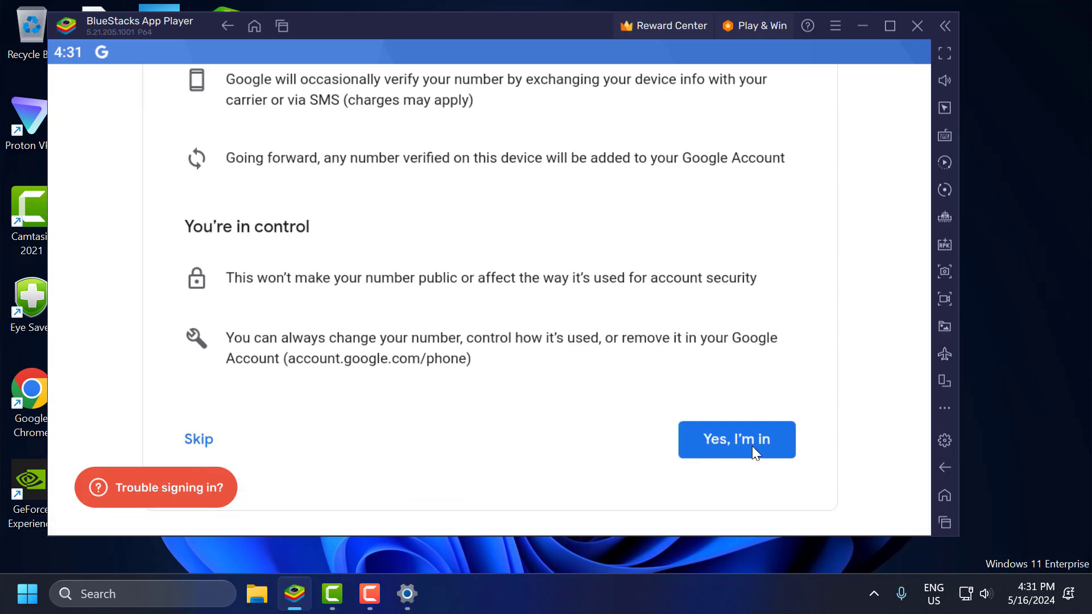
Step: Agree to the phone number prompt, Google terms, and backup settings
{"action": "left_click", "coordinate": [736, 439]}
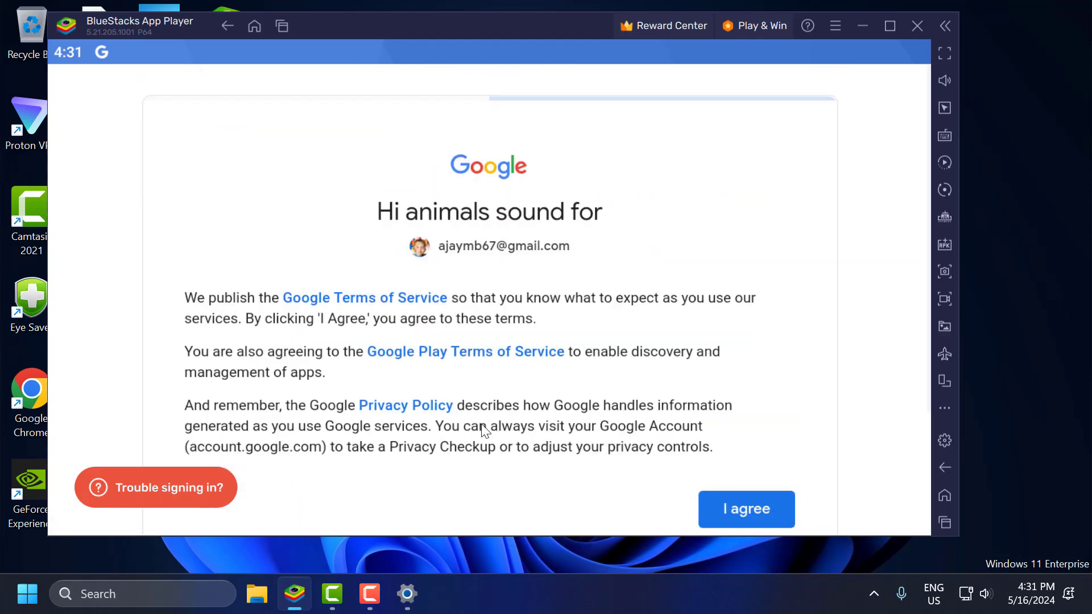
{"action": "left_click", "coordinate": [745, 509]}
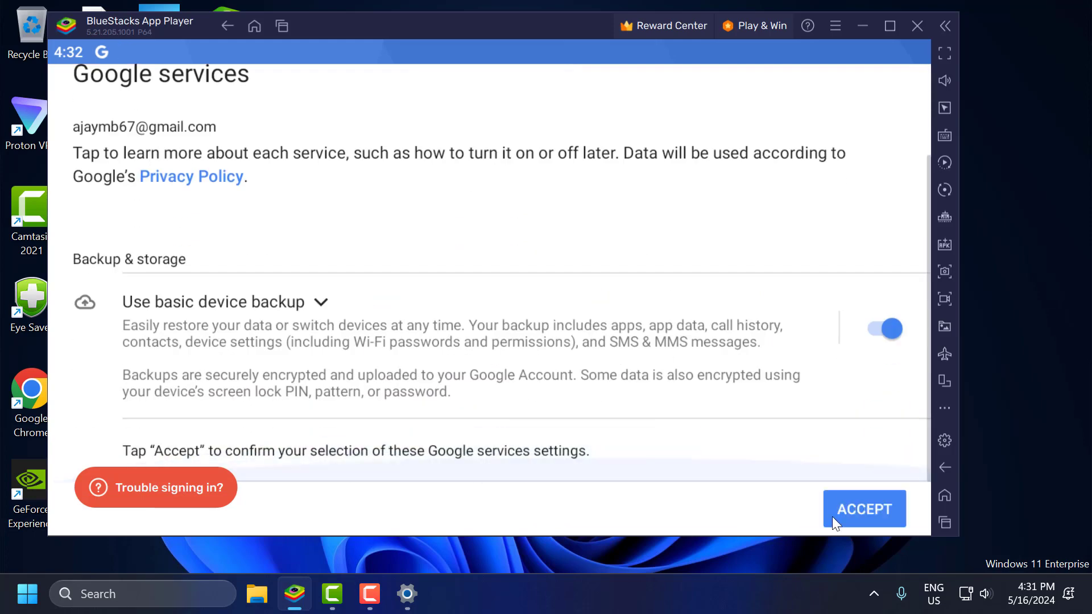
{"action": "left_click", "coordinate": [864, 509]}
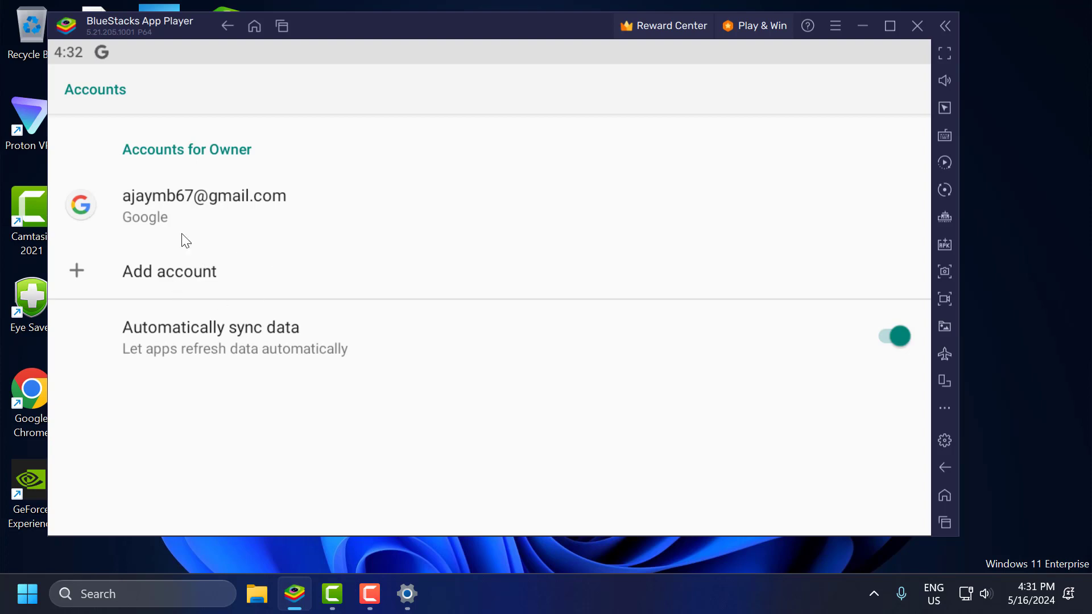
{"action": "mouse_move", "coordinate": [945, 467]}
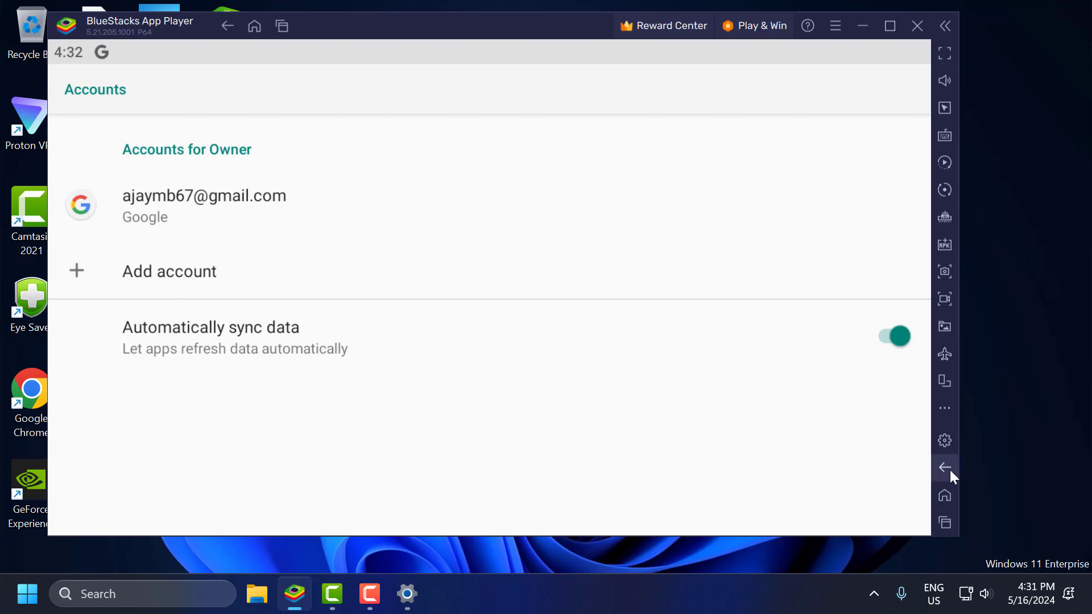
Step: Launch Play Store from the System apps folder and search for 'pubg'
{"action": "left_click", "coordinate": [945, 467]}
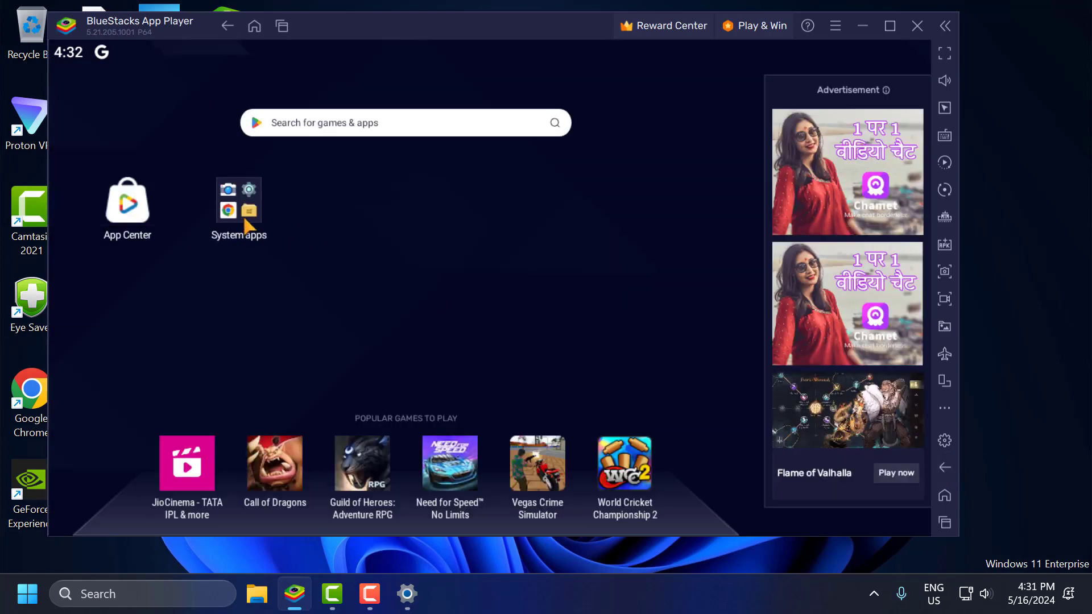
{"action": "left_click", "coordinate": [239, 202]}
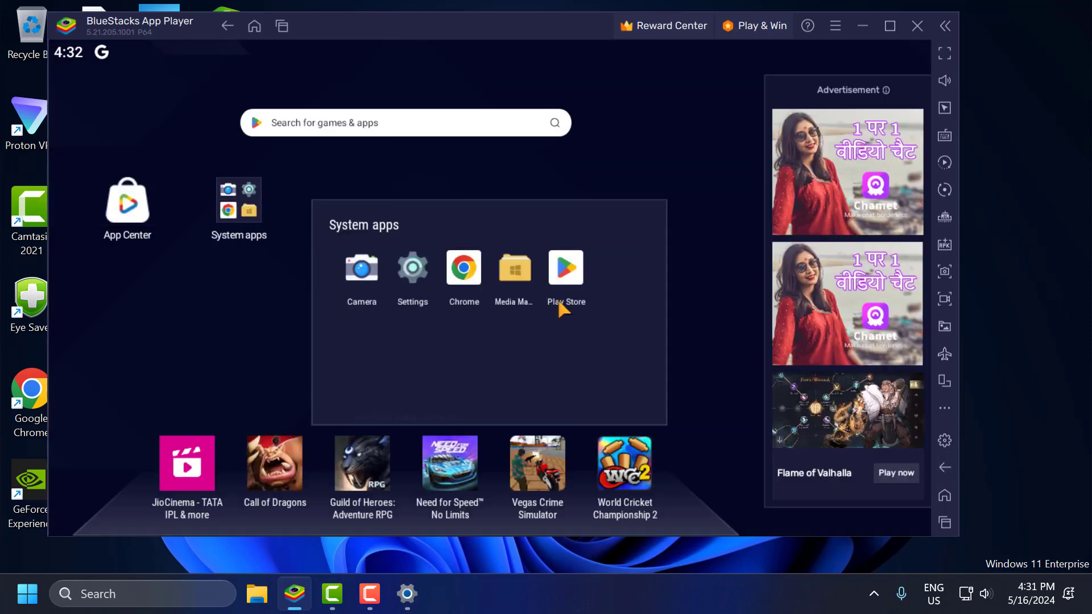
{"action": "left_click", "coordinate": [566, 266]}
{"action": "type", "text": "pu"}
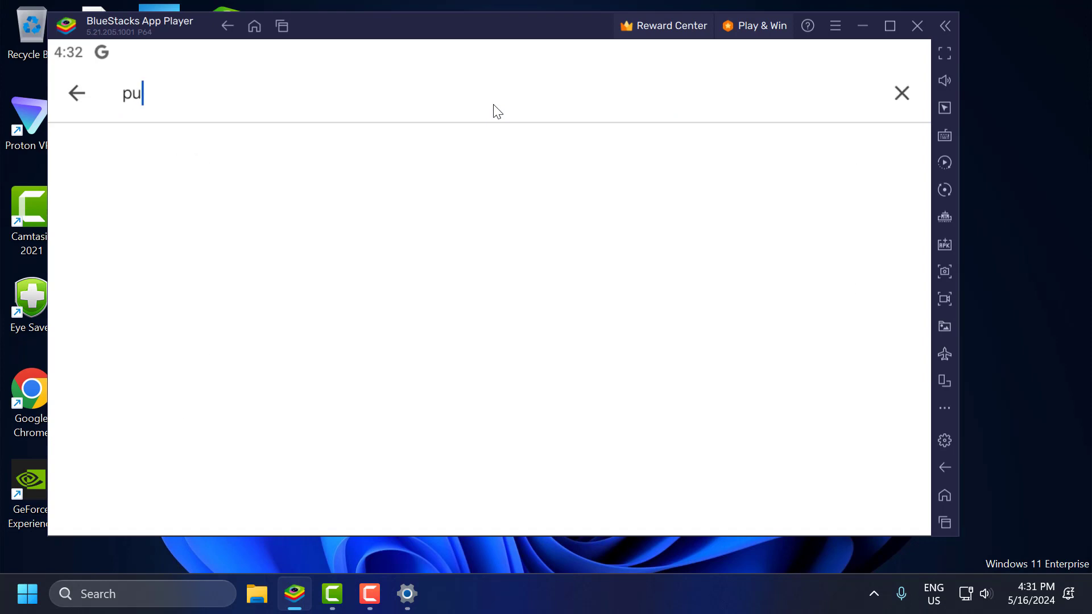
{"action": "type", "text": "bg"}
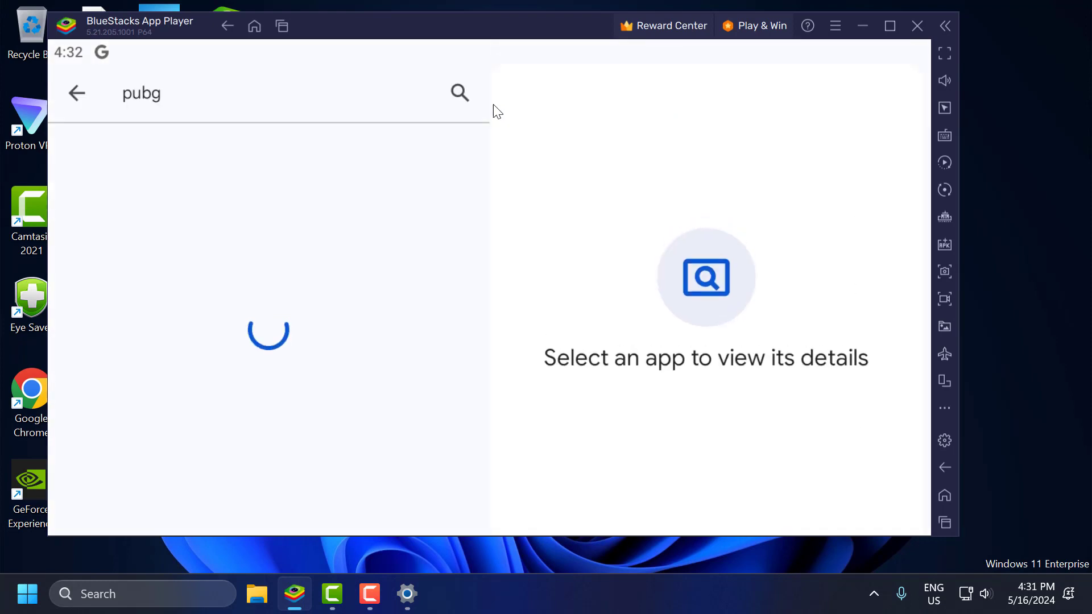